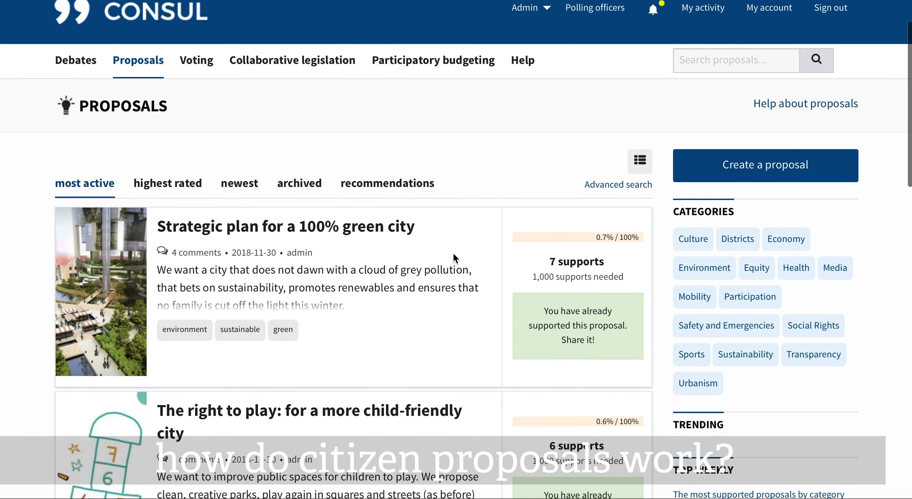
# Open 'The right to play: for a more child-friendly city' and scroll past its video, description and documents to the tags
pyautogui.scroll(-3)
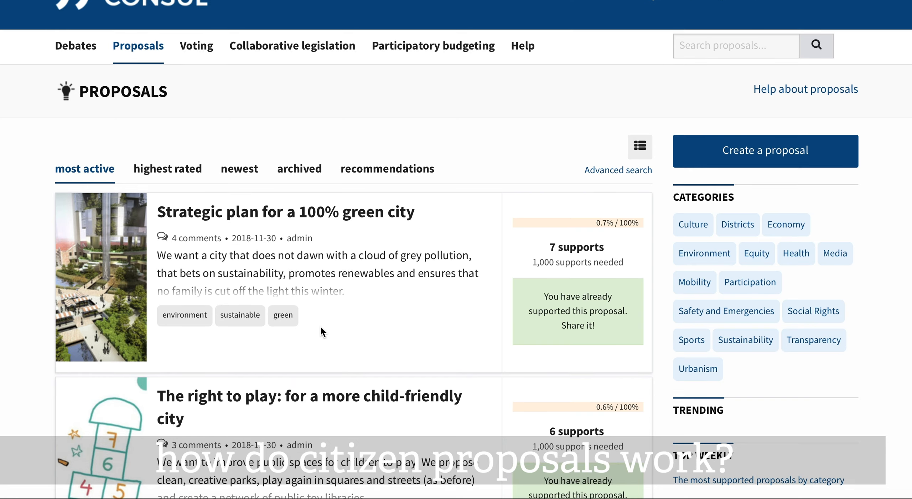
pyautogui.scroll(-3)
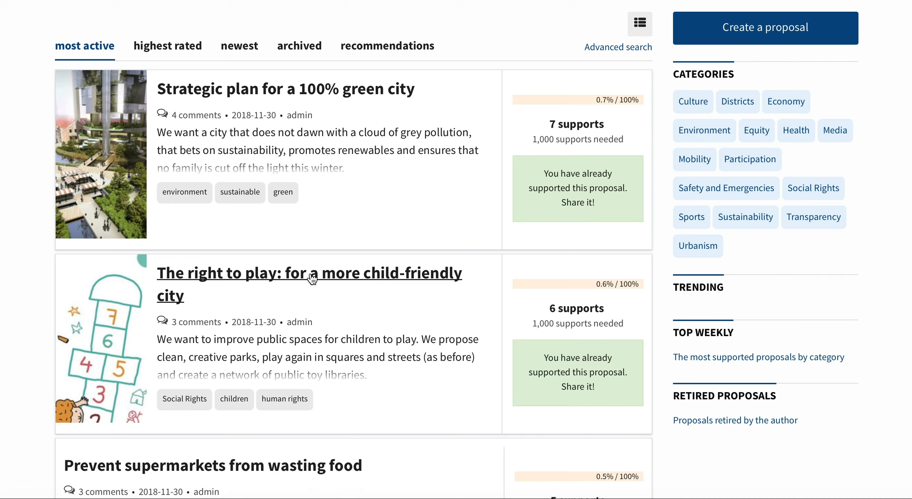
pyautogui.click(310, 284)
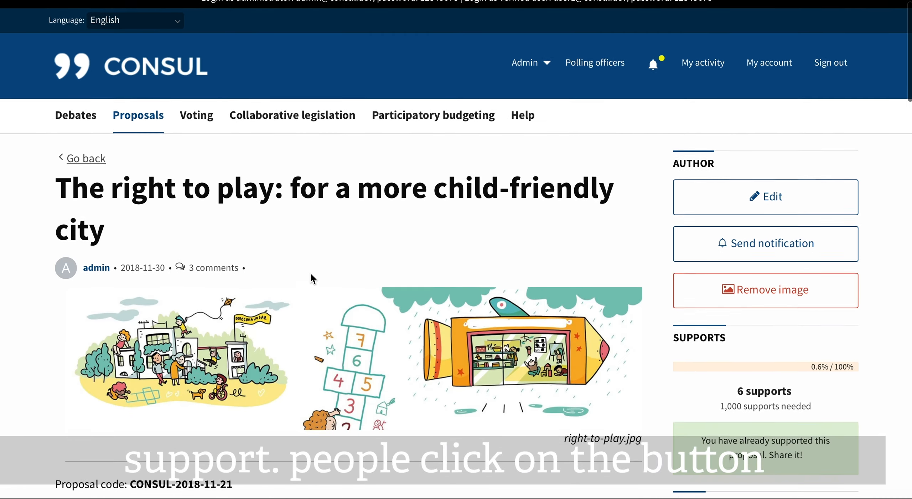
pyautogui.scroll(-3)
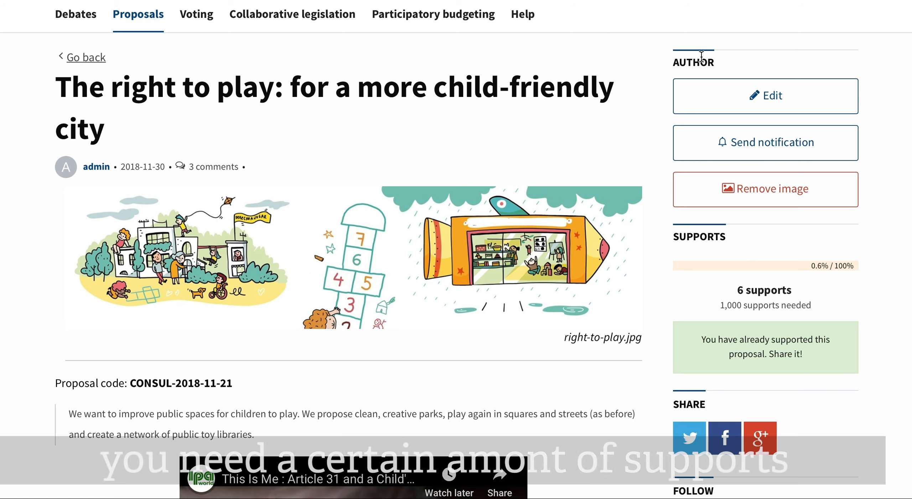
pyautogui.moveTo(766, 142)
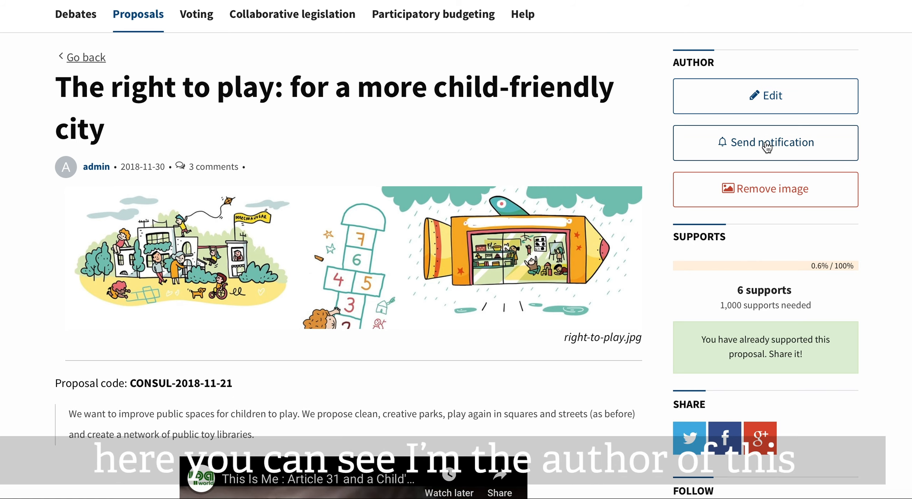
pyautogui.moveTo(661, 288)
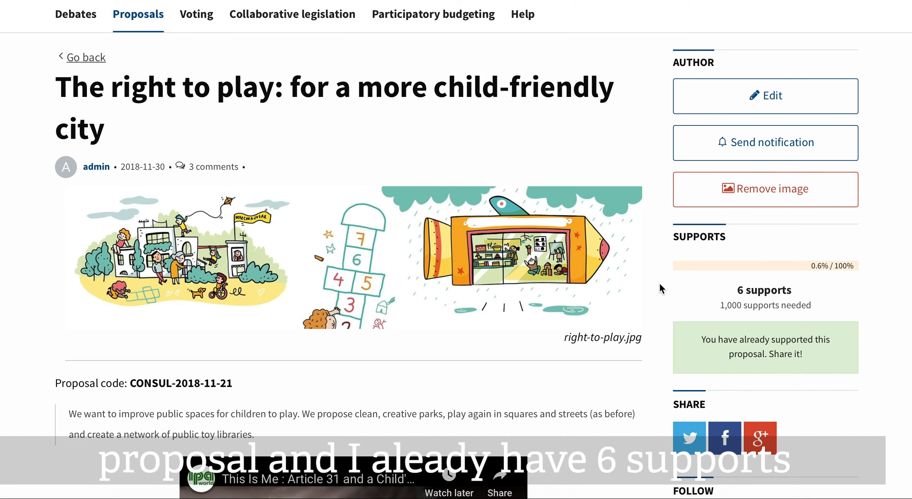
pyautogui.scroll(-3)
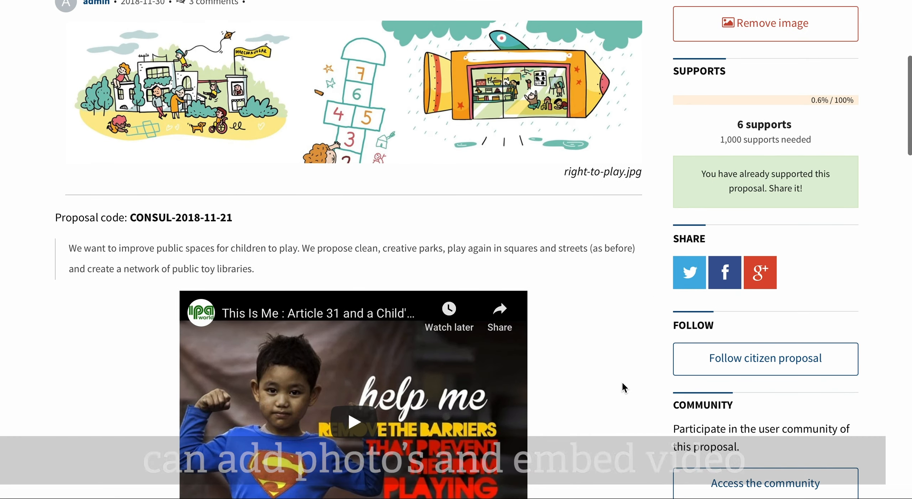
pyautogui.scroll(-3)
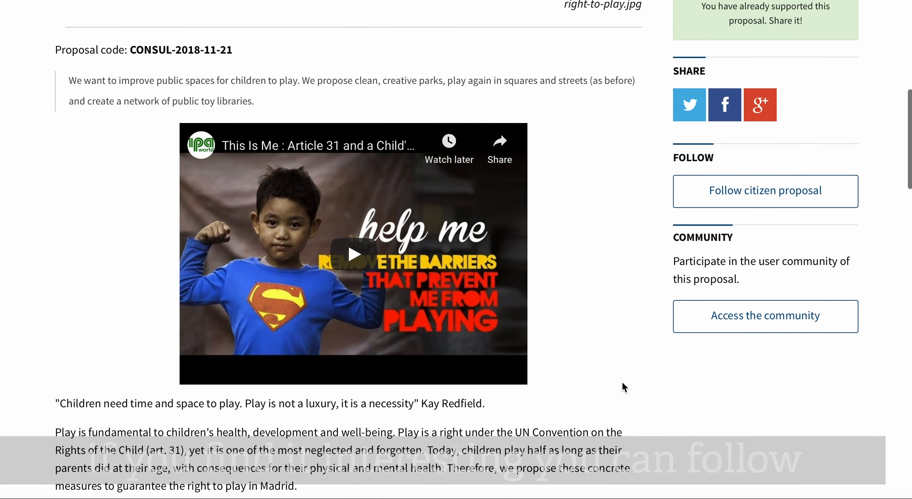
pyautogui.moveTo(593, 304)
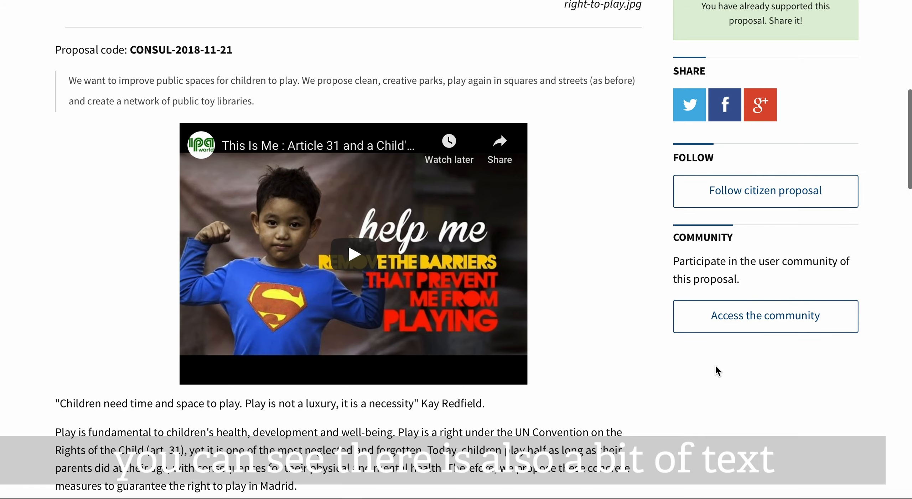
pyautogui.scroll(-3)
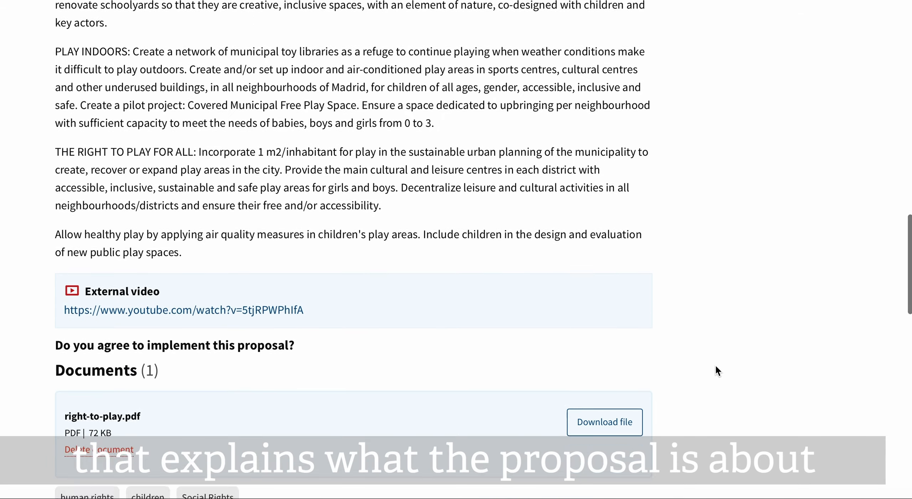
pyautogui.scroll(-3)
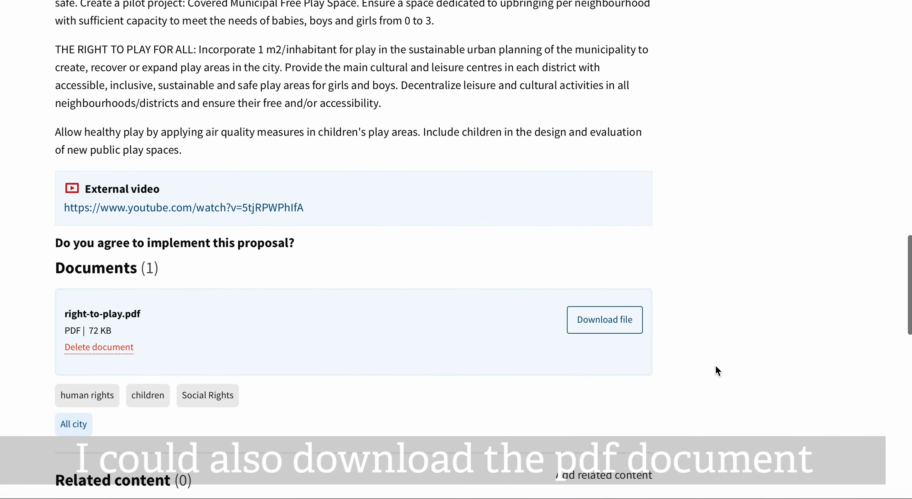
pyautogui.moveTo(605, 332)
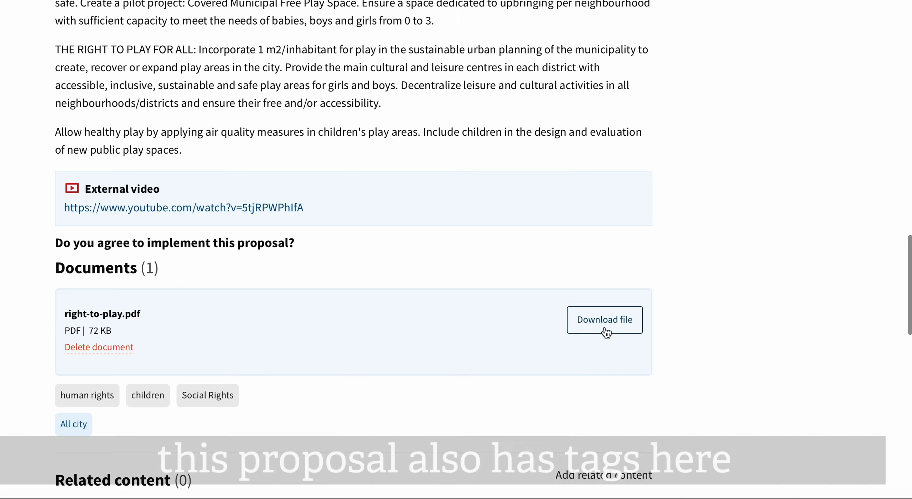
pyautogui.moveTo(184, 407)
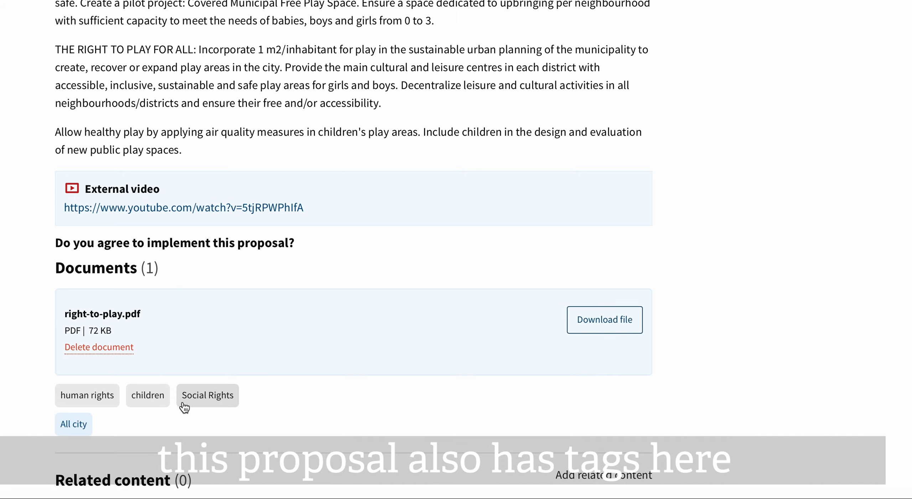
pyautogui.scroll(-3)
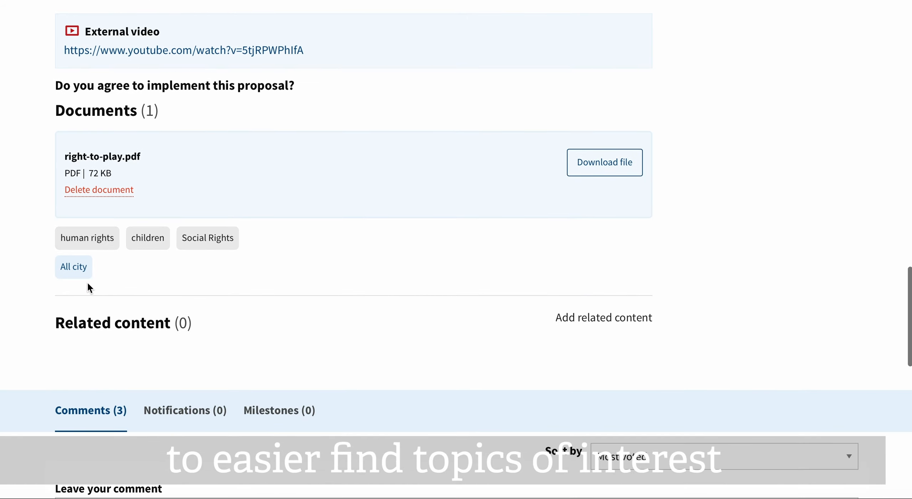
# Search proposals tagged 'All city' and browse the three results, newest first
pyautogui.click(74, 267)
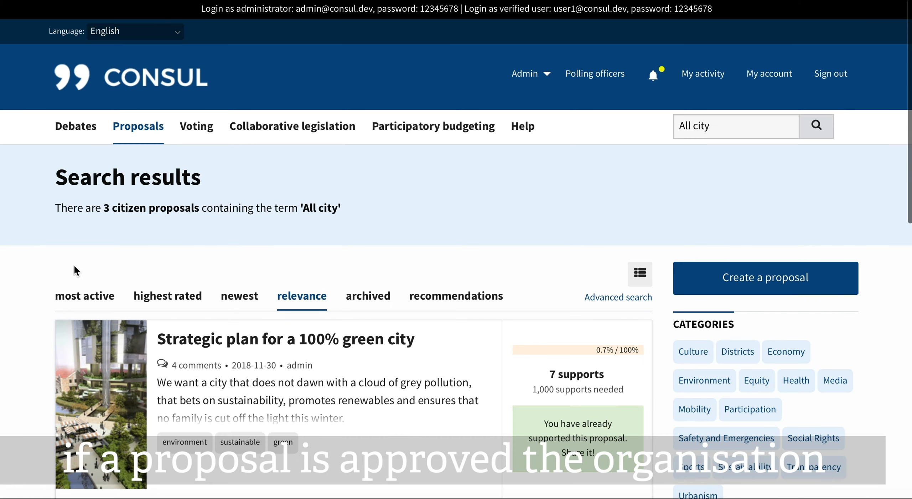
pyautogui.scroll(-3)
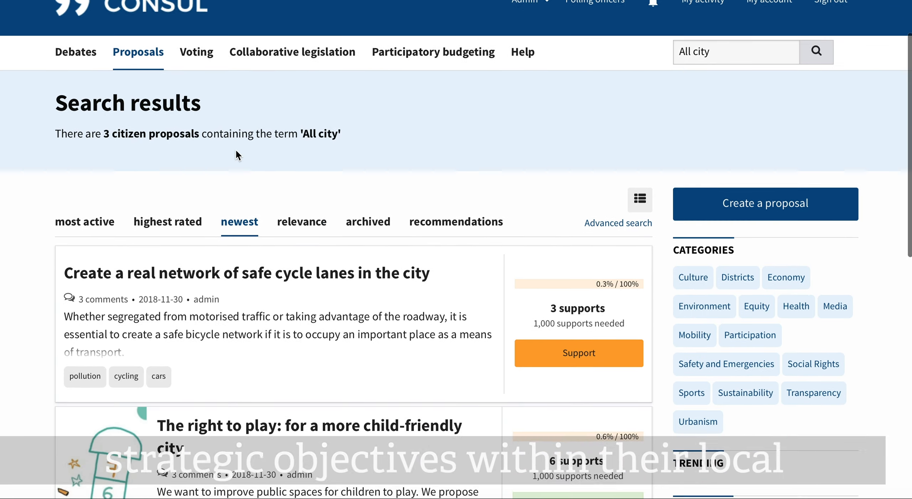
pyautogui.scroll(-3)
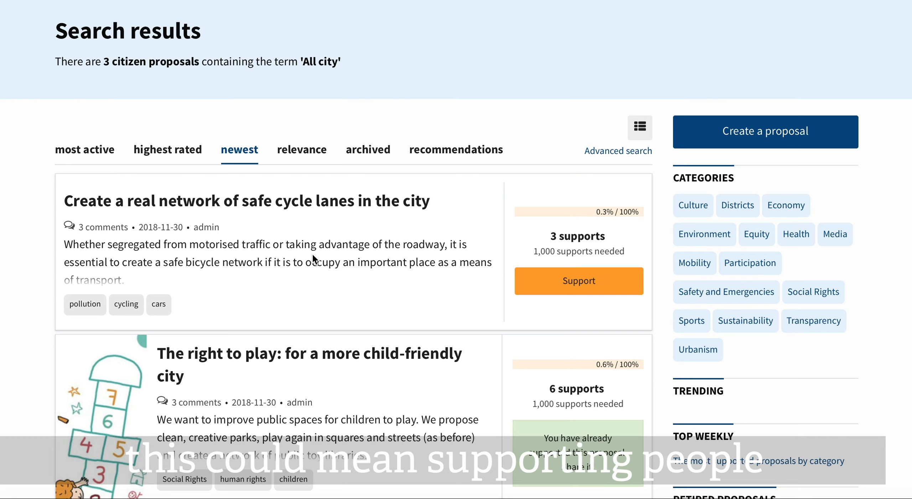
pyautogui.scroll(3)
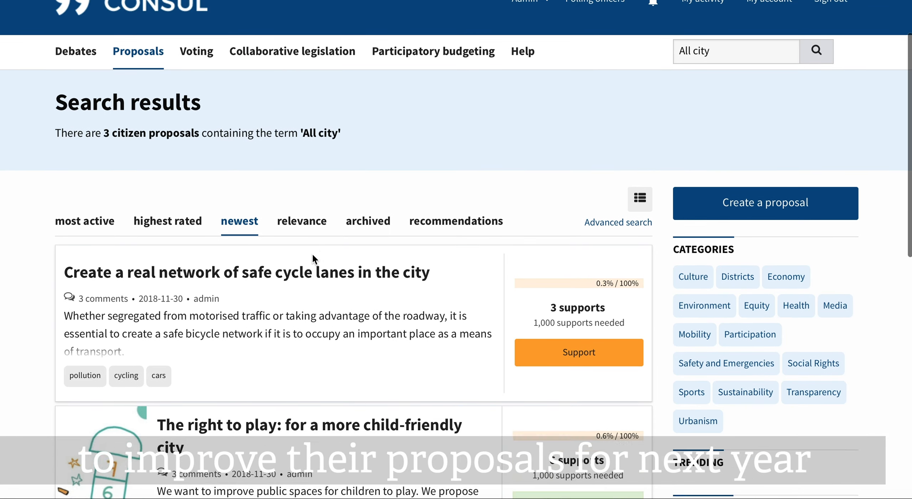
pyautogui.scroll(3)
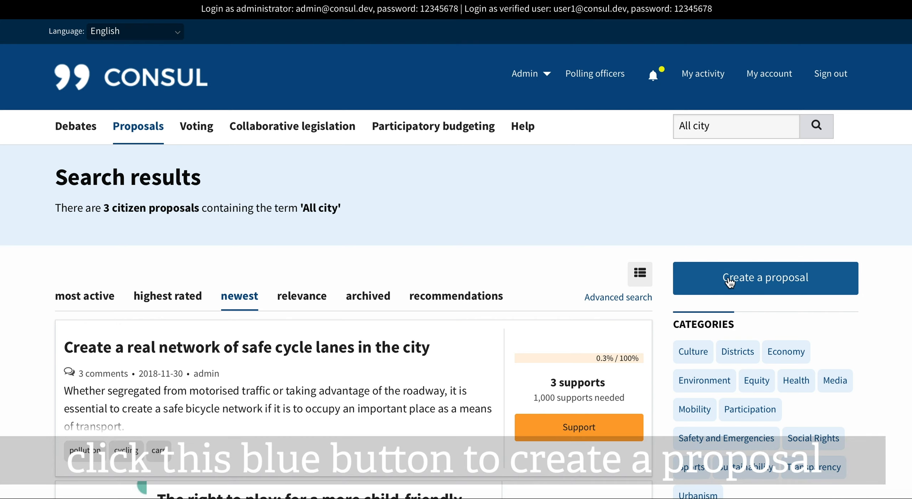
# Start a new citizen proposal titled 'Beach clean up- save the environment'
pyautogui.click(765, 278)
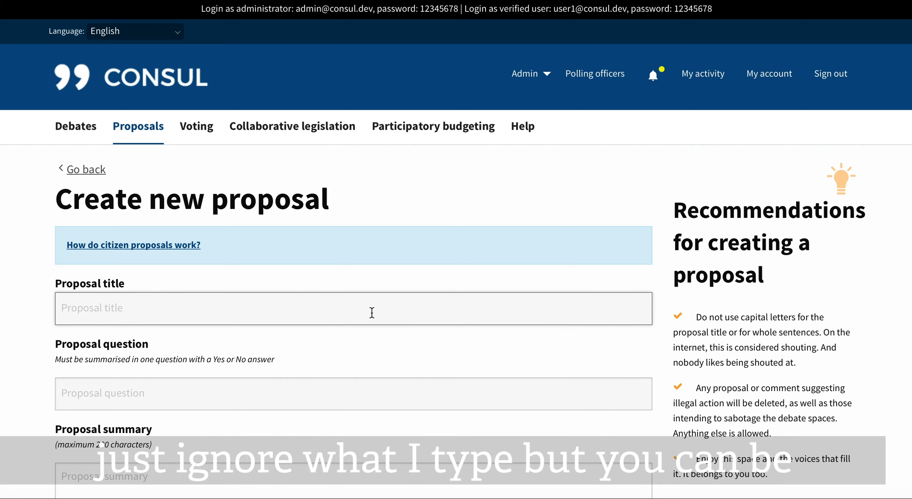
pyautogui.write('Beach clea')
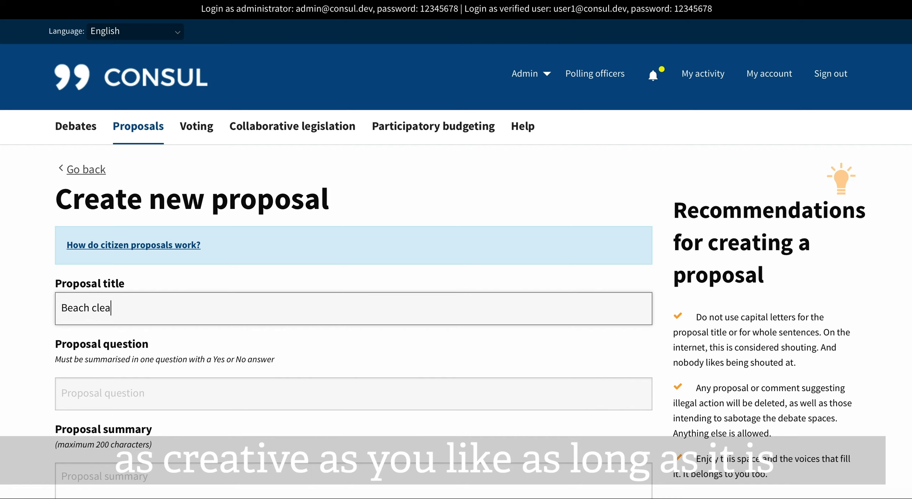
pyautogui.write('n up')
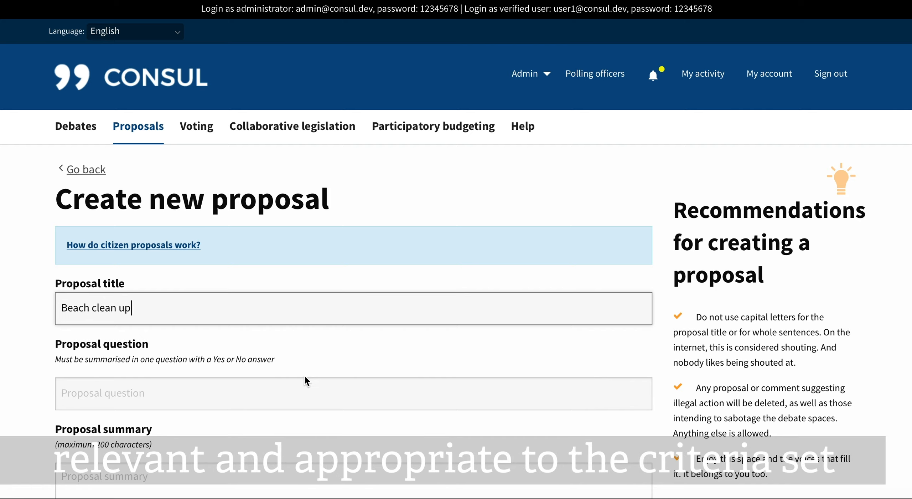
pyautogui.write('- save the environment')
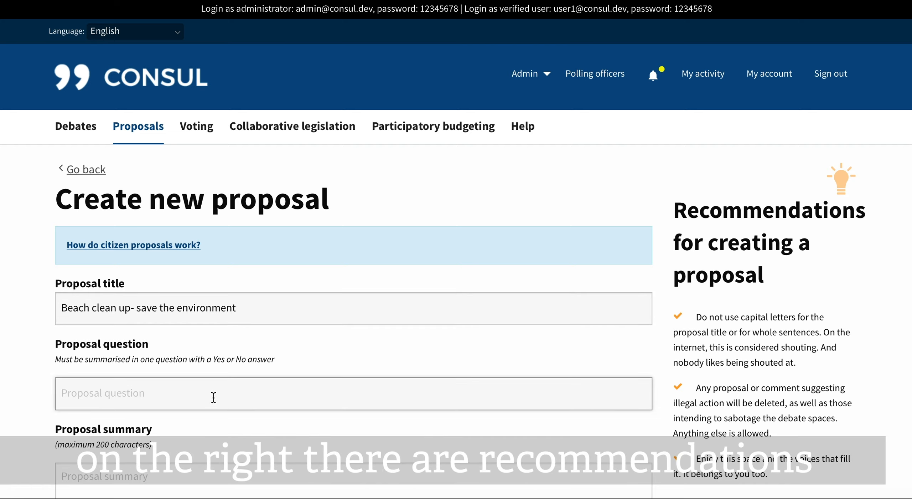
pyautogui.moveTo(215, 379)
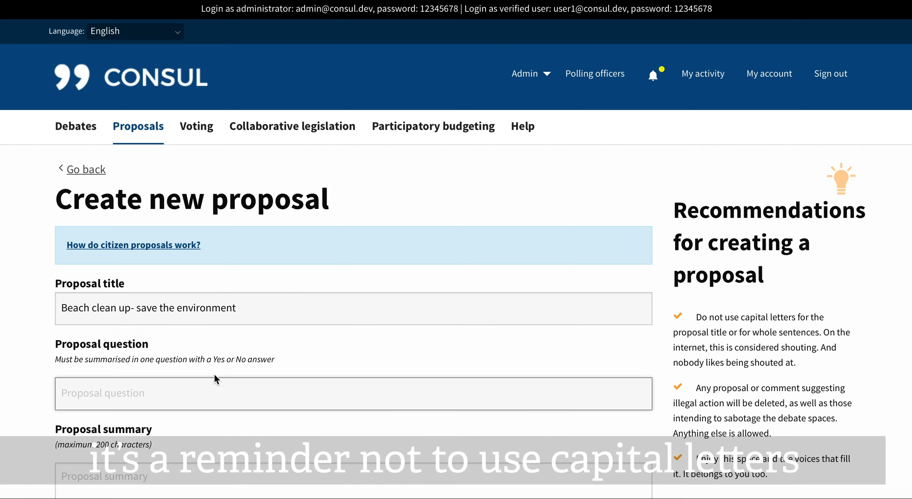
# Enter the proposal question 'Help us clean and tidy our beaches'
pyautogui.write('H')
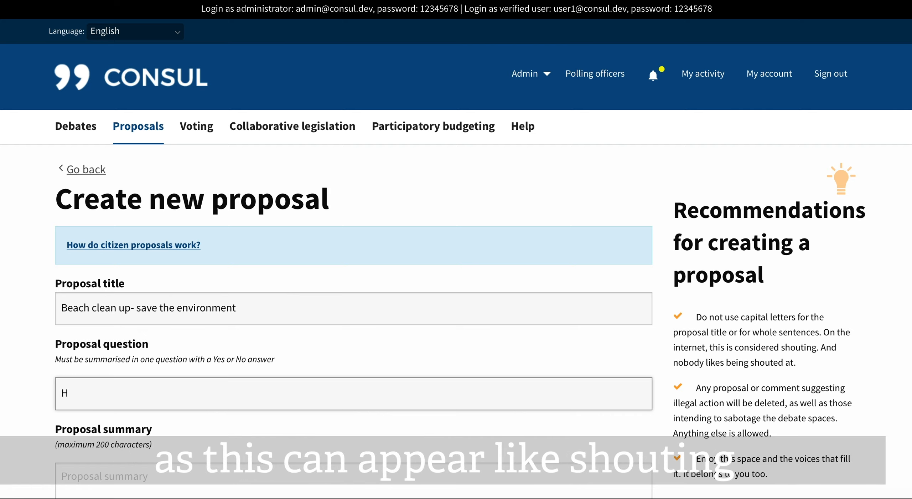
pyautogui.write('elp u')
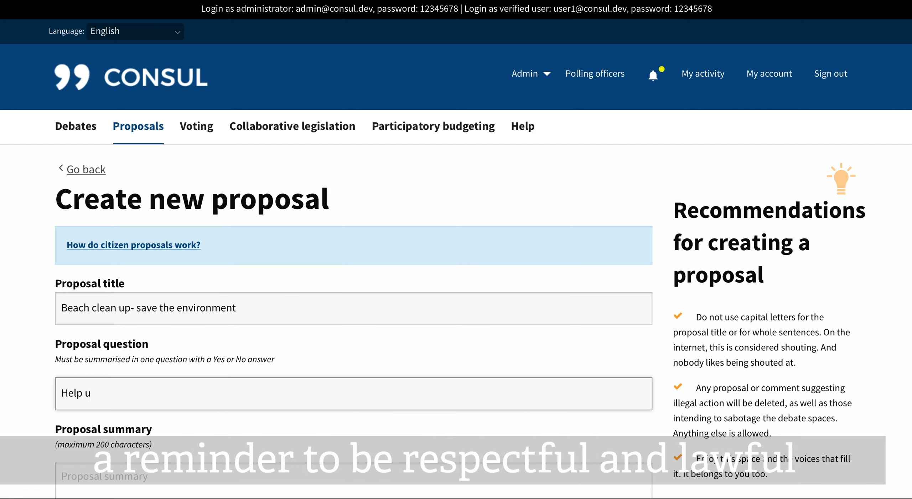
pyautogui.write('s clean')
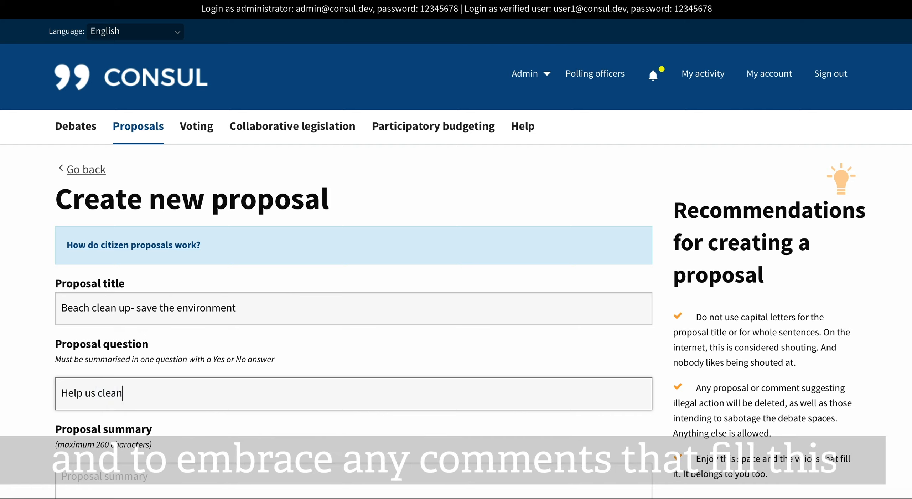
pyautogui.write('and tidy ouur beaches')
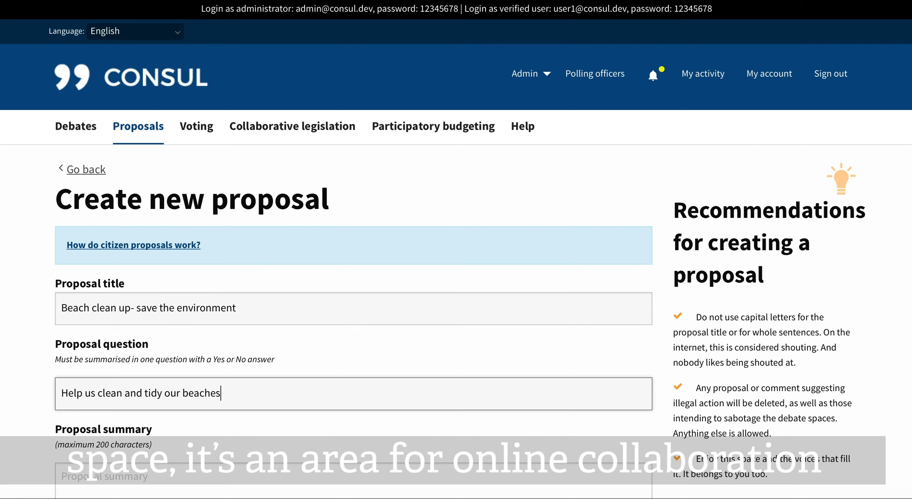
# Add the proposal summary 'Type in something short here'
pyautogui.scroll(-3)
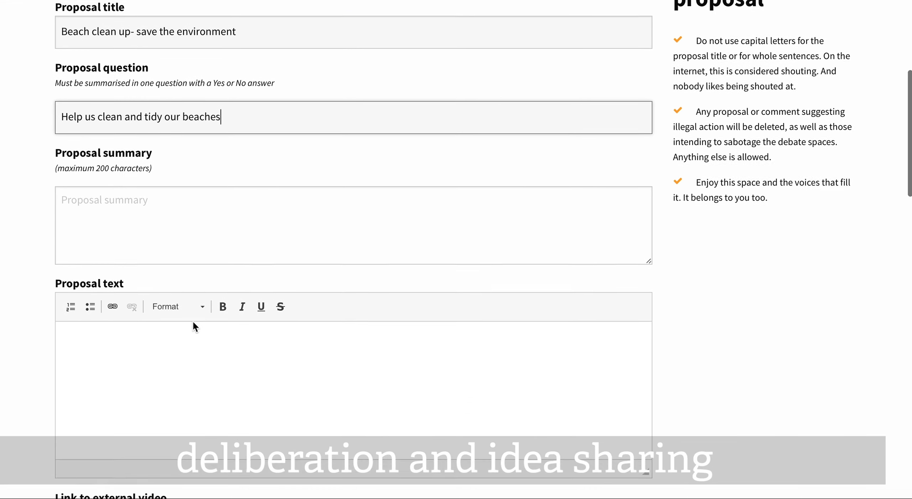
pyautogui.scroll(-3)
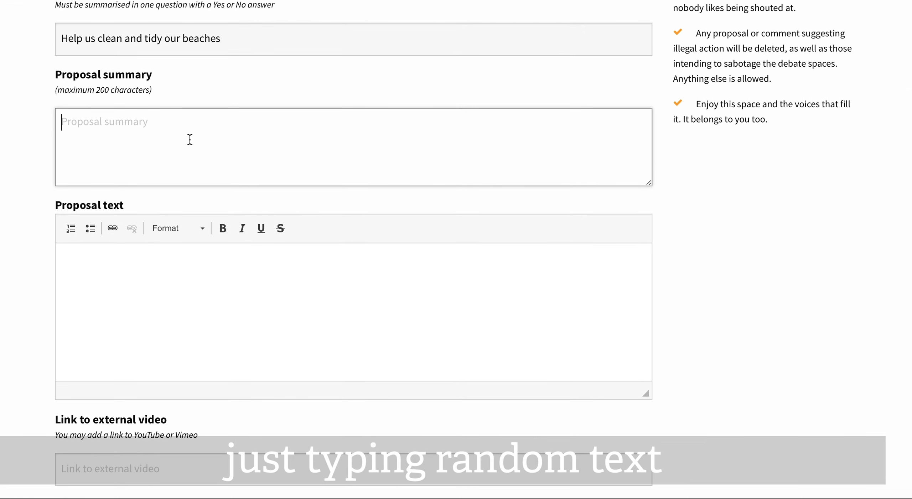
pyautogui.write('Type')
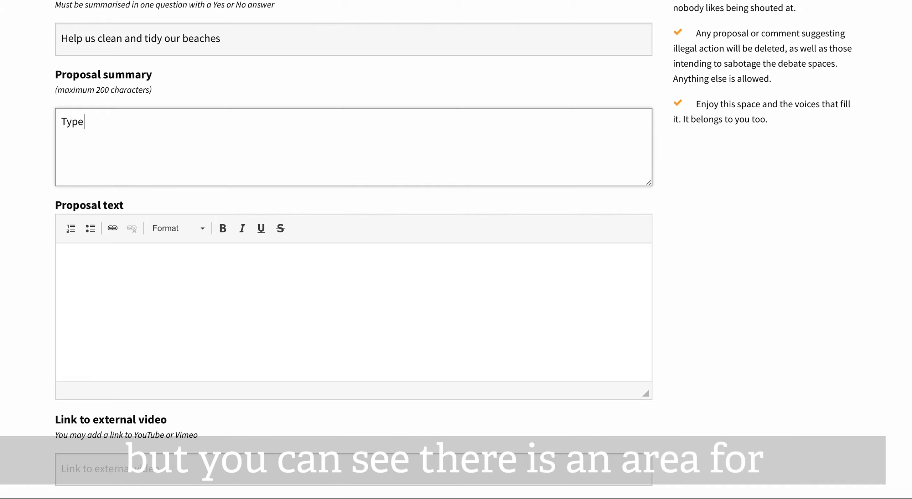
pyautogui.write('in sone')
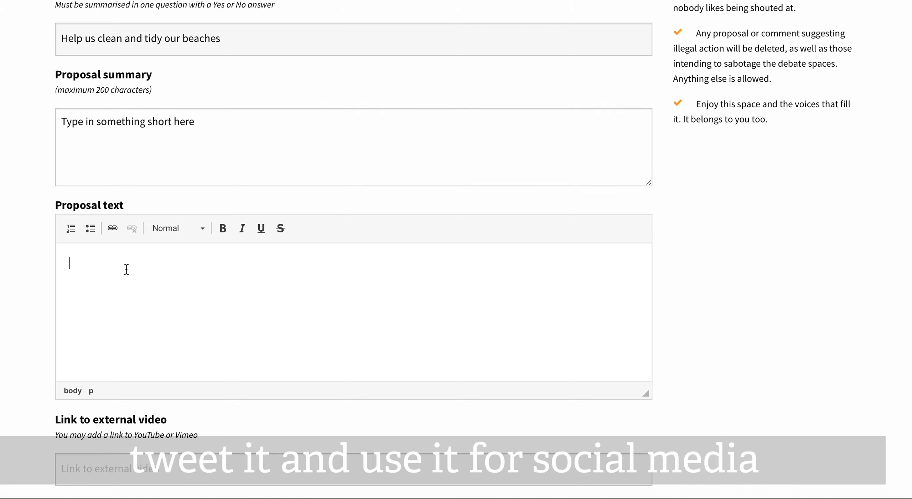
# Begin the proposal text 'You can write a bit more about why and the impact it wil…'
pyautogui.write('You can writ')
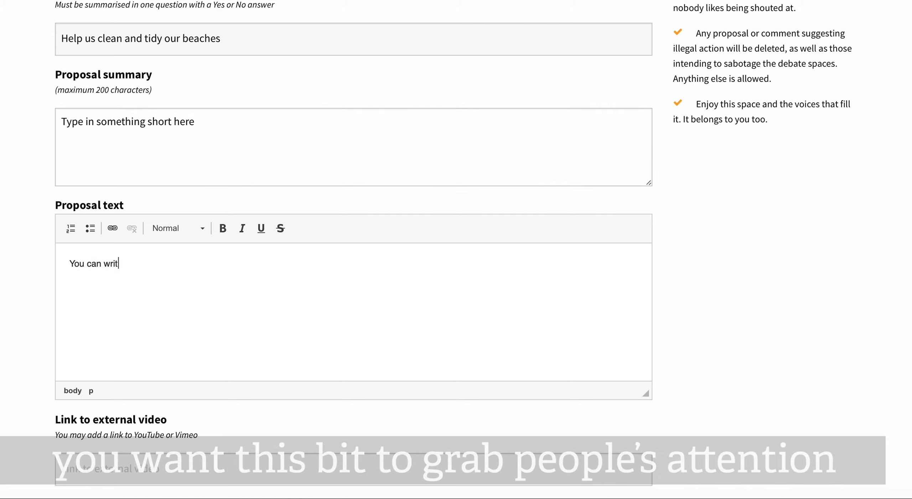
pyautogui.write('e a bit more ab')
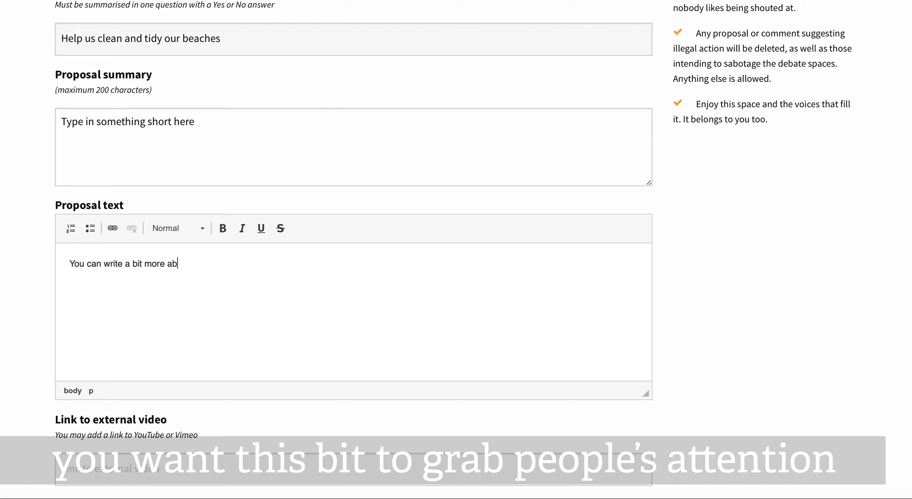
pyautogui.write('out why')
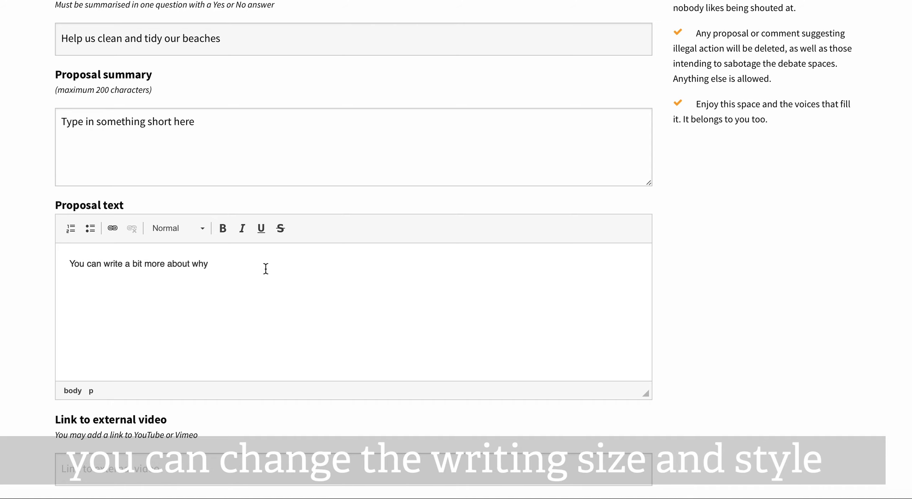
pyautogui.write('and the impa')
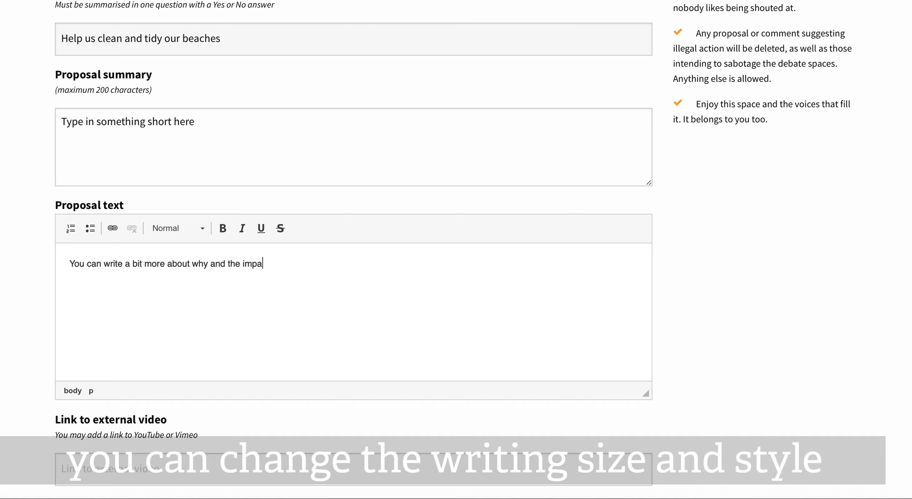
pyautogui.write('ct it wil')
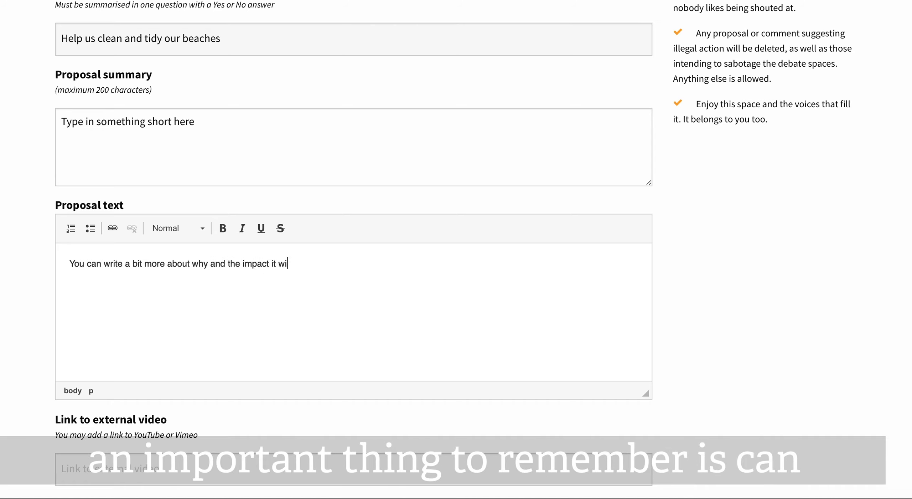
# Finish the text with 'will have here.' and scroll down to the scope and tag categories
pyautogui.write('ll have here.')
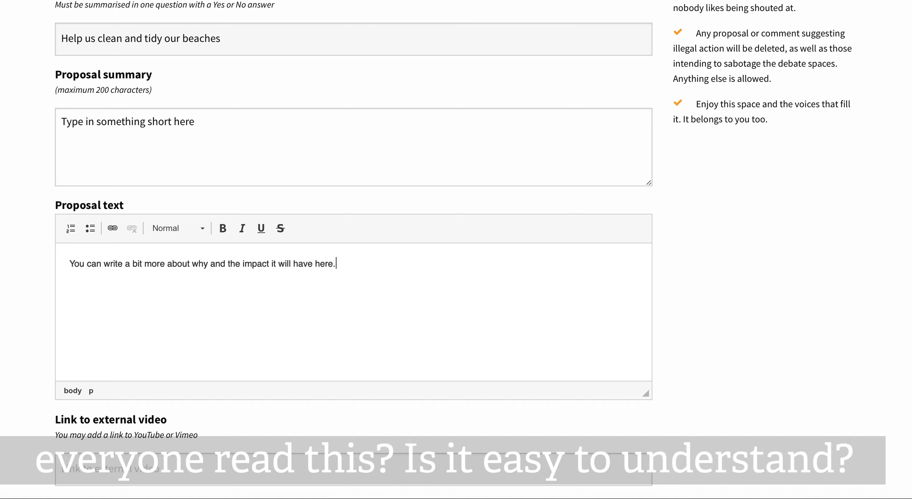
pyautogui.scroll(-3)
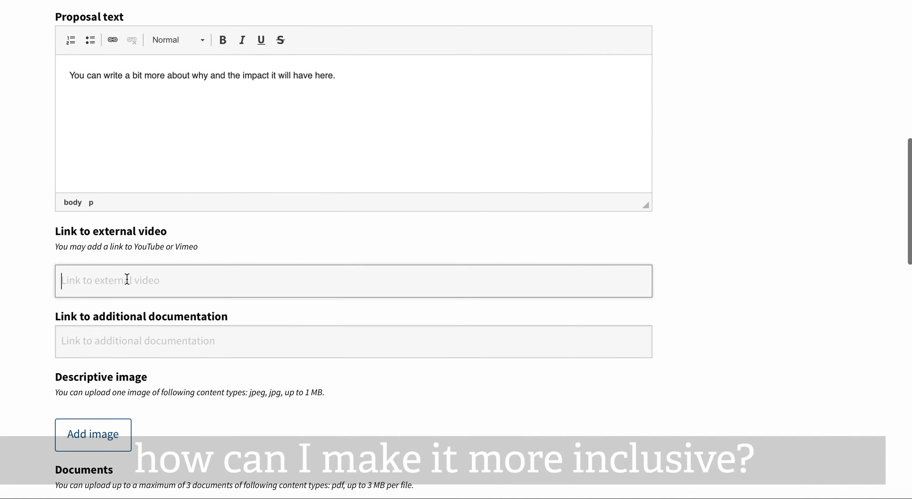
pyautogui.scroll(-3)
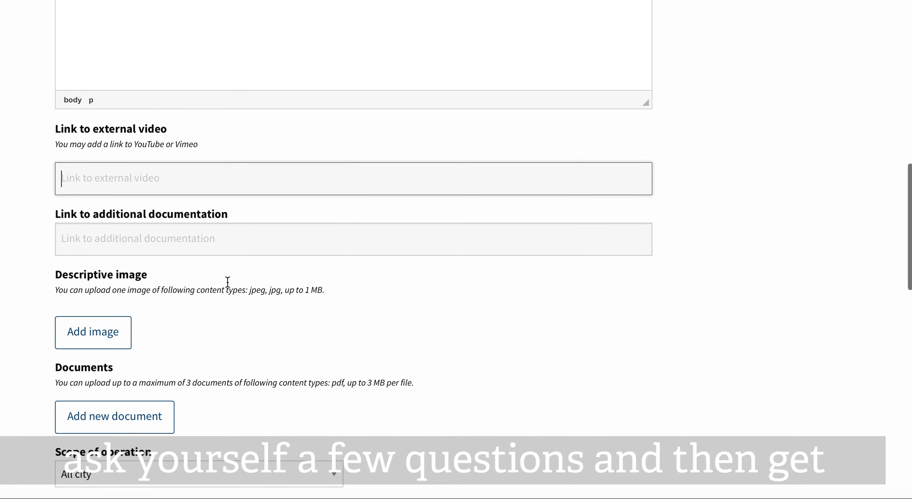
pyautogui.scroll(-3)
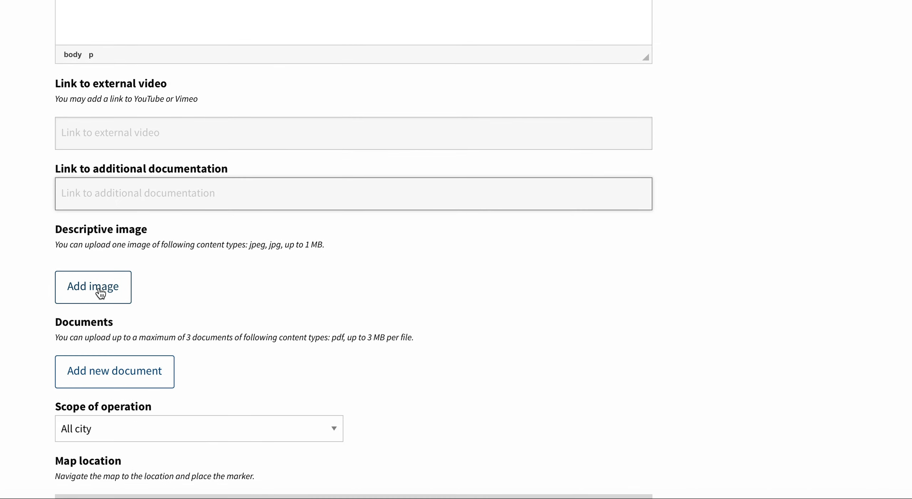
pyautogui.scroll(-3)
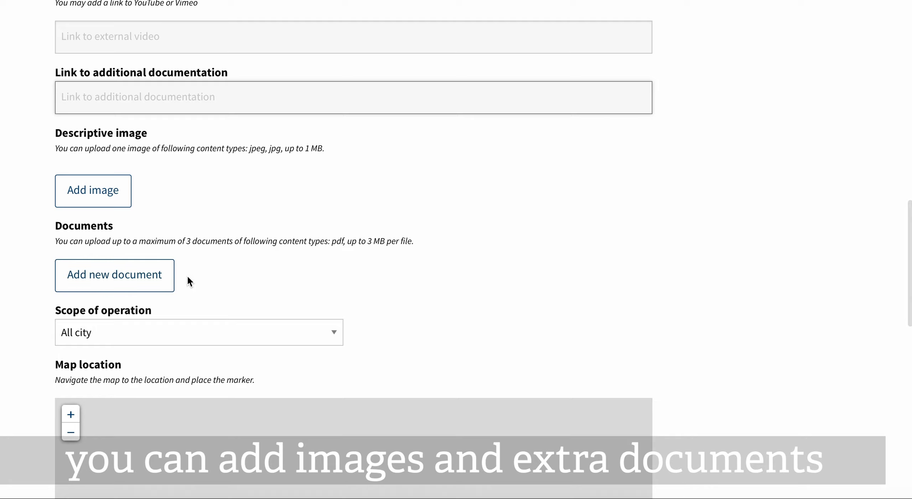
pyautogui.scroll(-3)
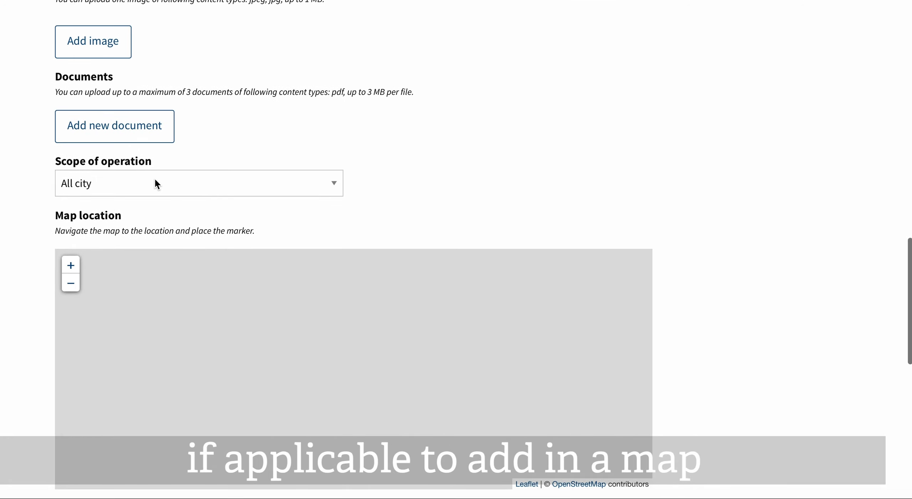
pyautogui.scroll(-3)
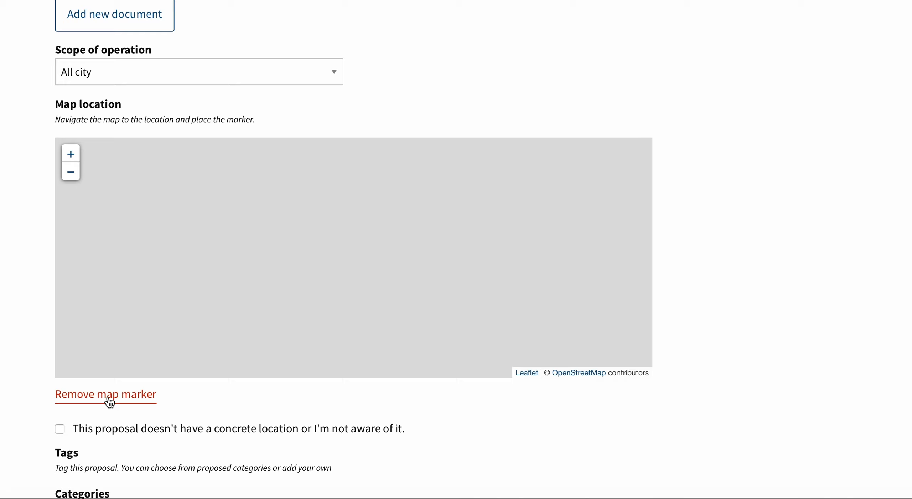
pyautogui.scroll(-3)
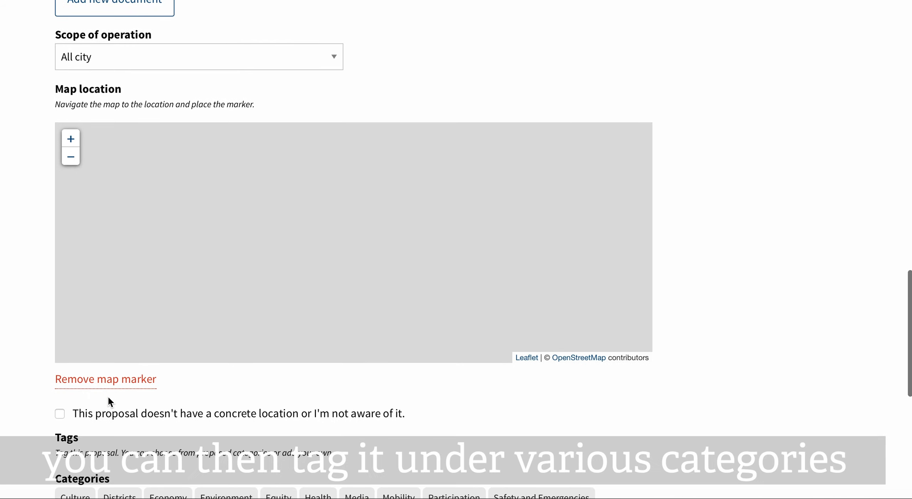
pyautogui.scroll(-3)
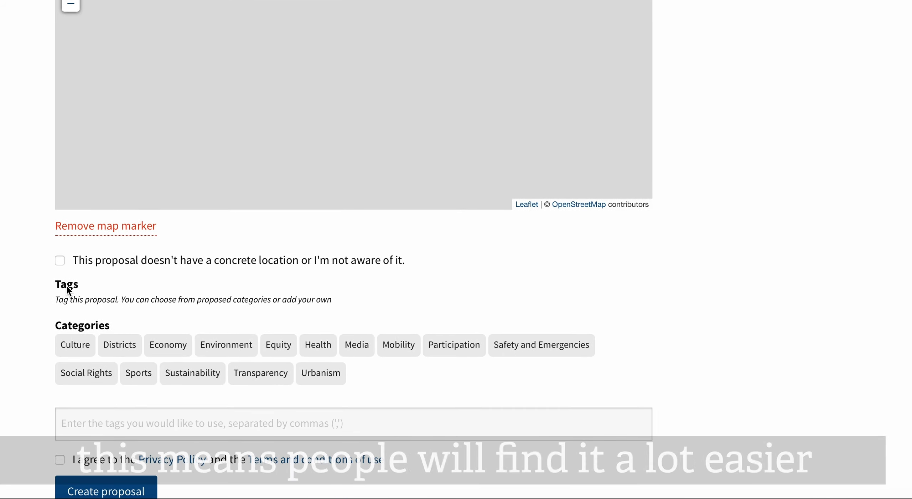
pyautogui.moveTo(302, 275)
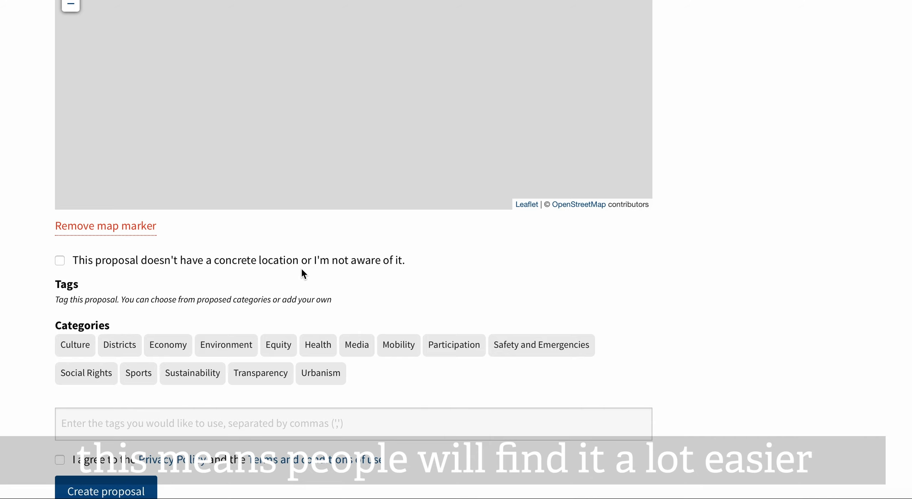
# Tag the proposal Environment and Health, accept the privacy policy and terms, and submit
pyautogui.scroll(-3)
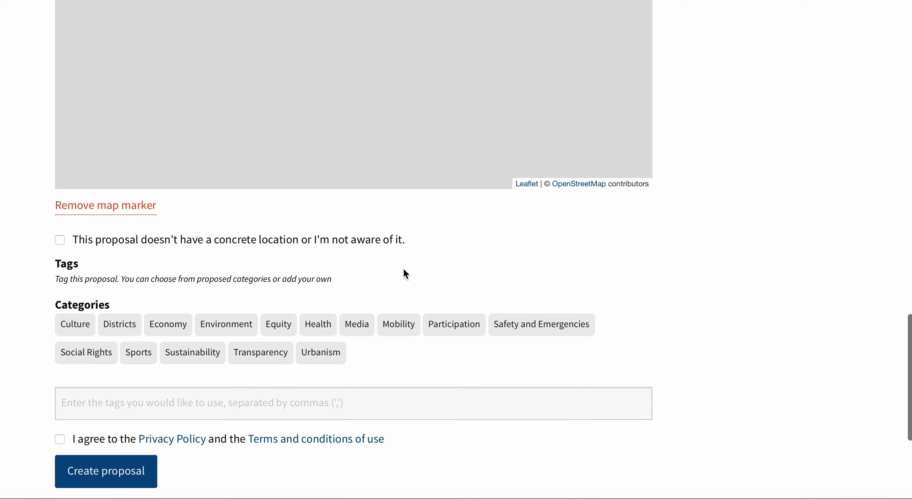
pyautogui.click(225, 324)
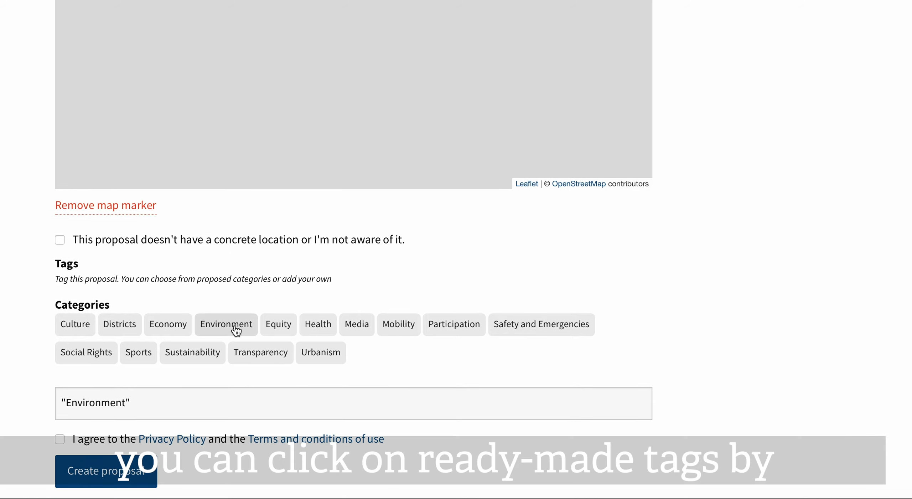
pyautogui.click(318, 324)
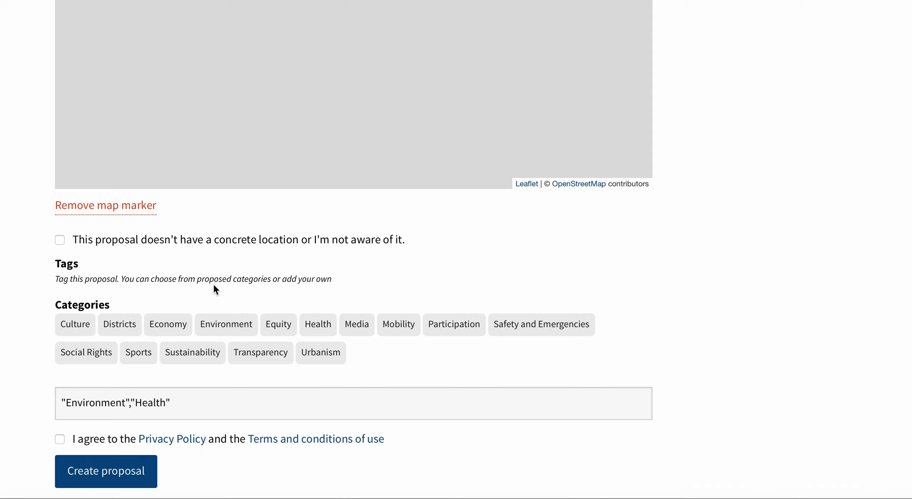
pyautogui.moveTo(192, 352)
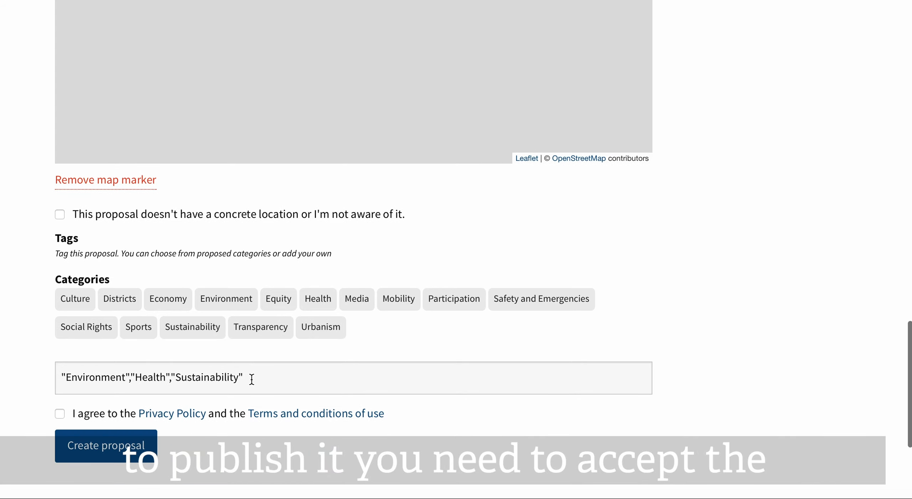
pyautogui.click(60, 413)
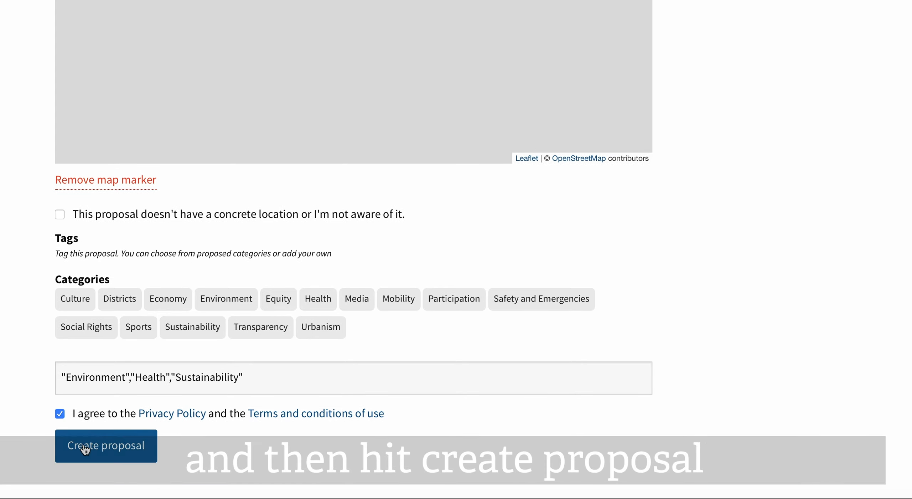
pyautogui.click(105, 446)
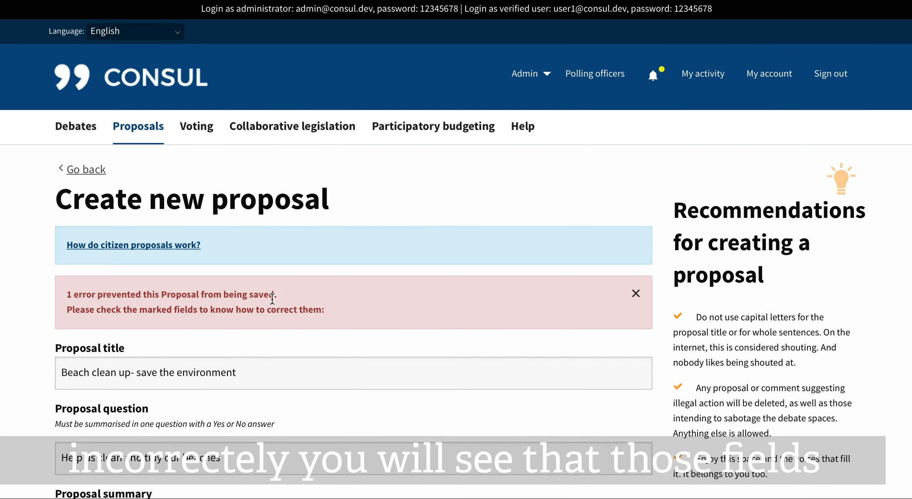
# Scroll to the blank map location error about adding a marker or declaring no location
pyautogui.scroll(3)
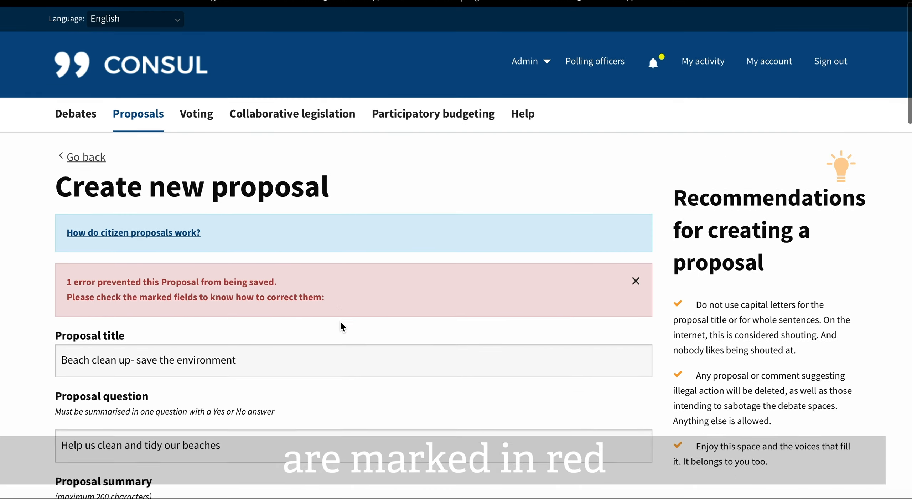
pyautogui.scroll(-3)
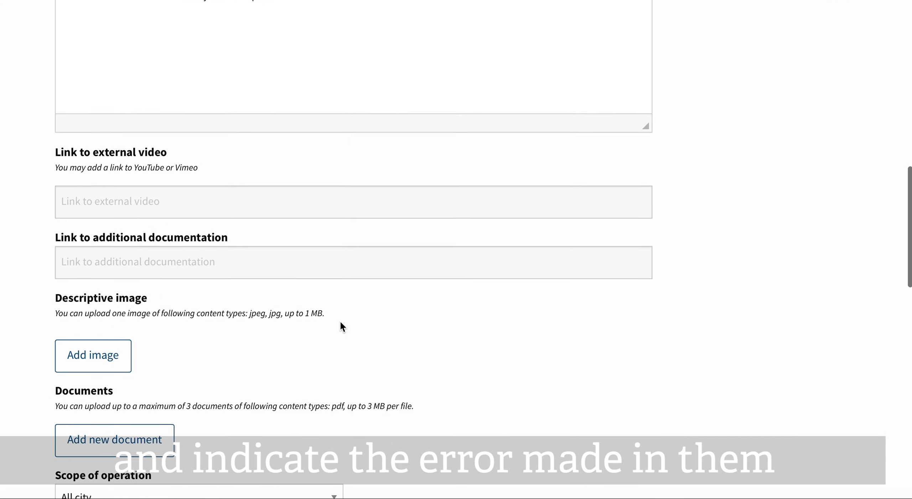
pyautogui.scroll(-3)
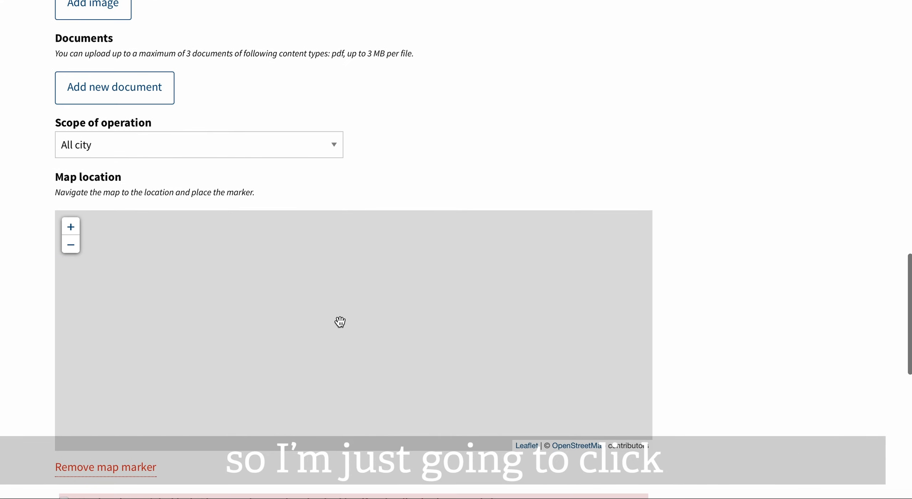
pyautogui.scroll(-3)
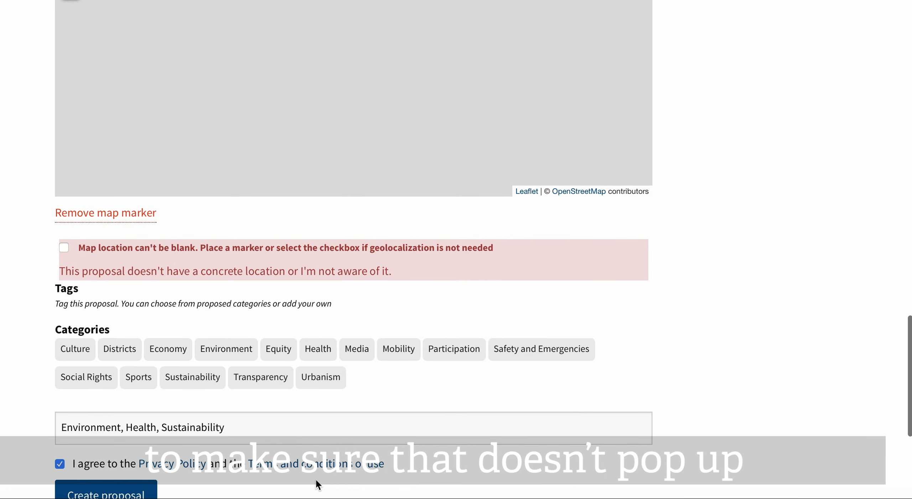
pyautogui.moveTo(186, 285)
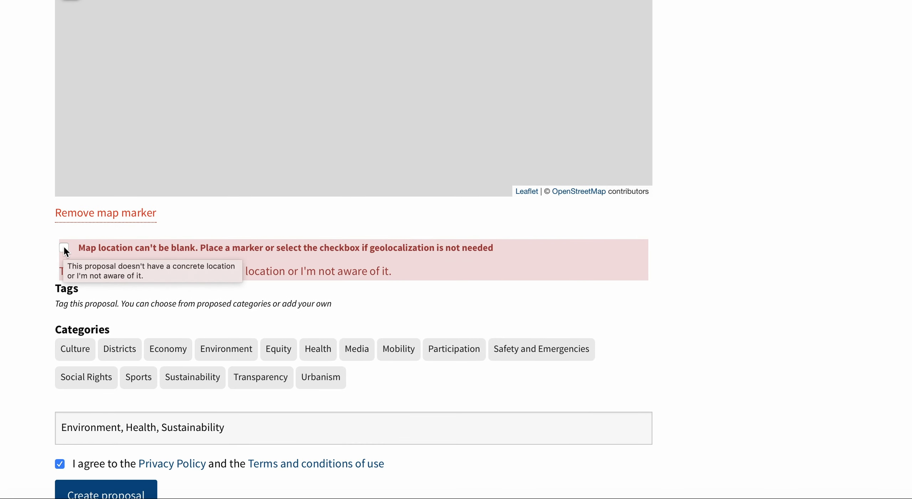
pyautogui.scroll(-3)
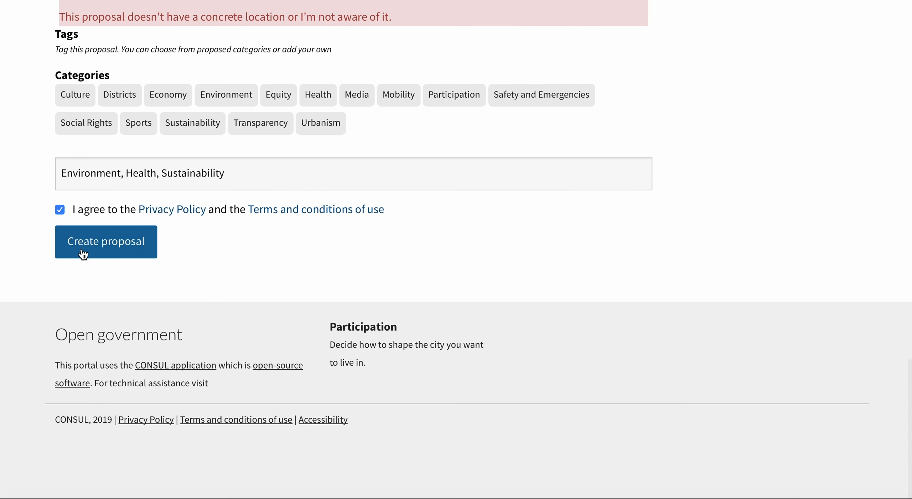
# Resubmit the corrected beach clean up proposal, receiving code CONSUL-2019-04-24
pyautogui.click(106, 241)
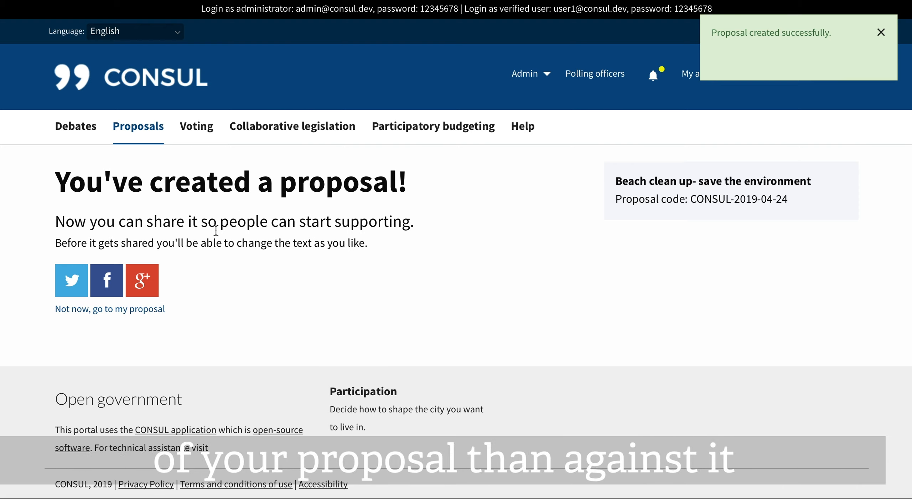
pyautogui.moveTo(142, 280)
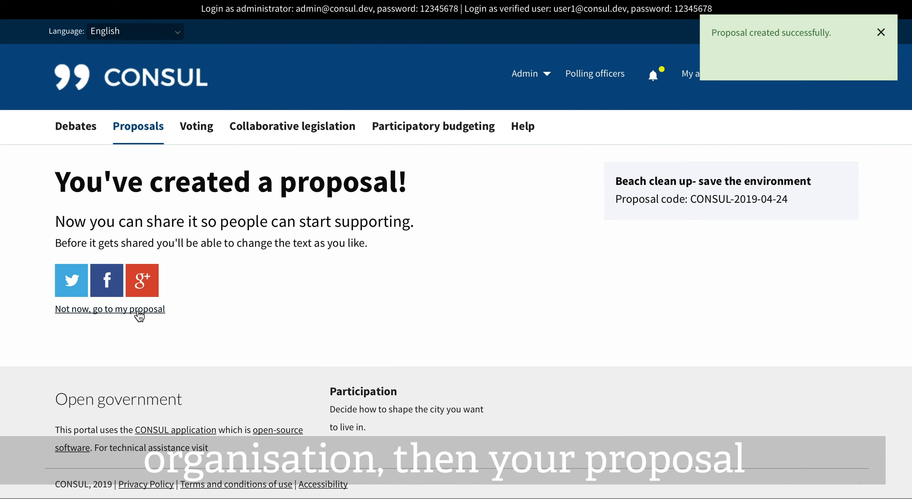
# Skip sharing and scroll through the new beach clean up proposal page
pyautogui.click(109, 308)
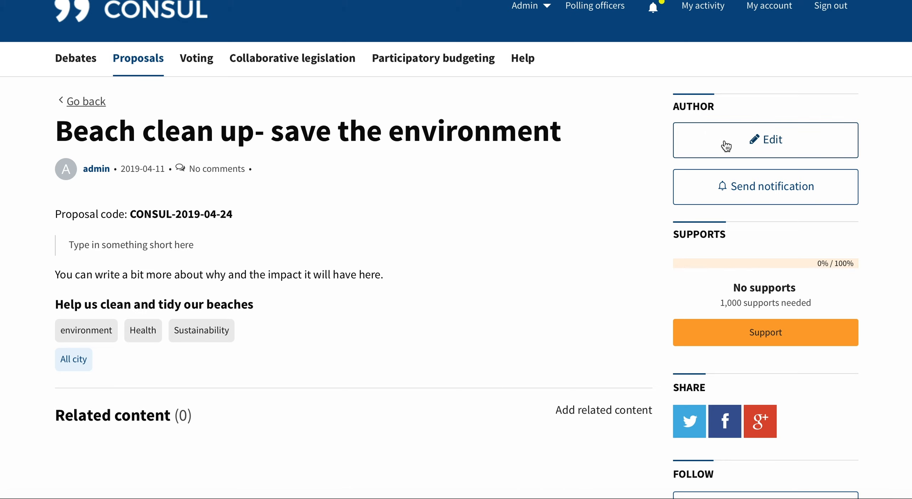
pyautogui.moveTo(771, 195)
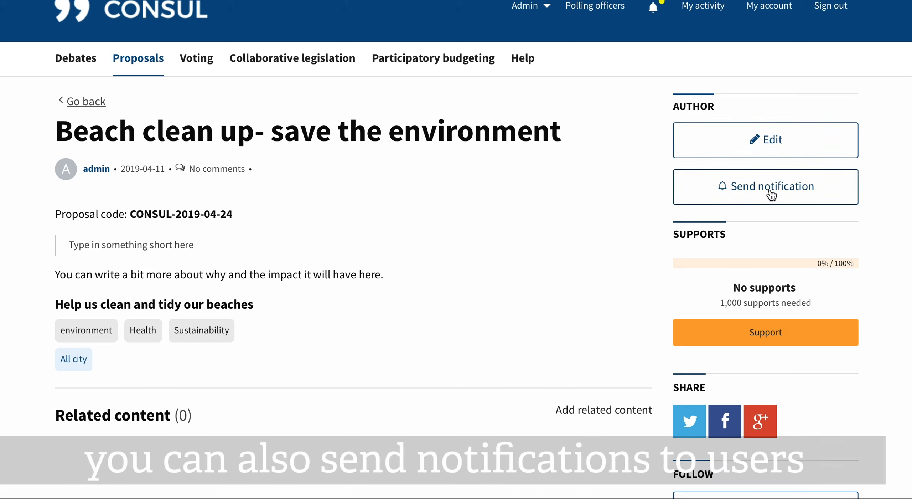
pyautogui.moveTo(732, 315)
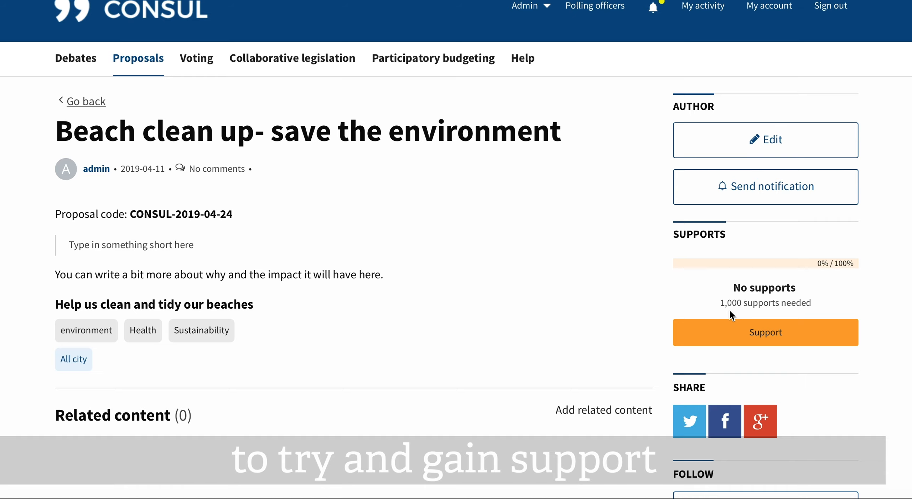
pyautogui.moveTo(815, 308)
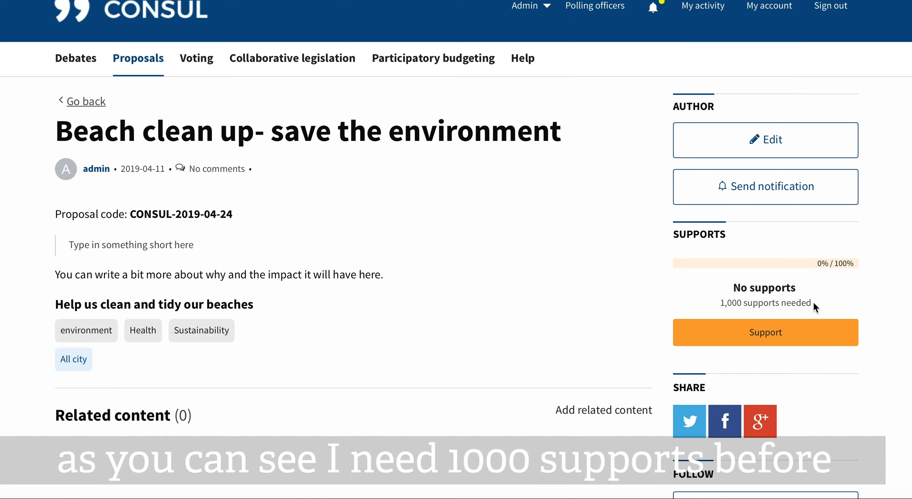
pyautogui.scroll(-3)
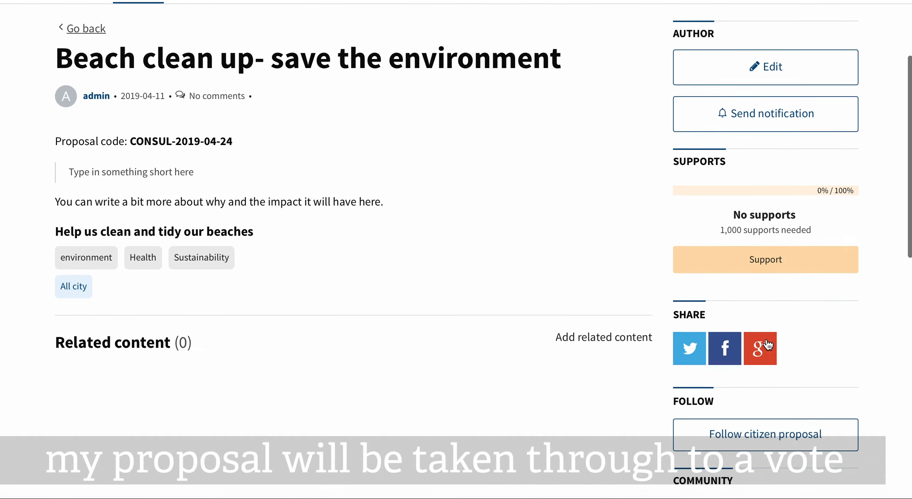
pyautogui.scroll(-3)
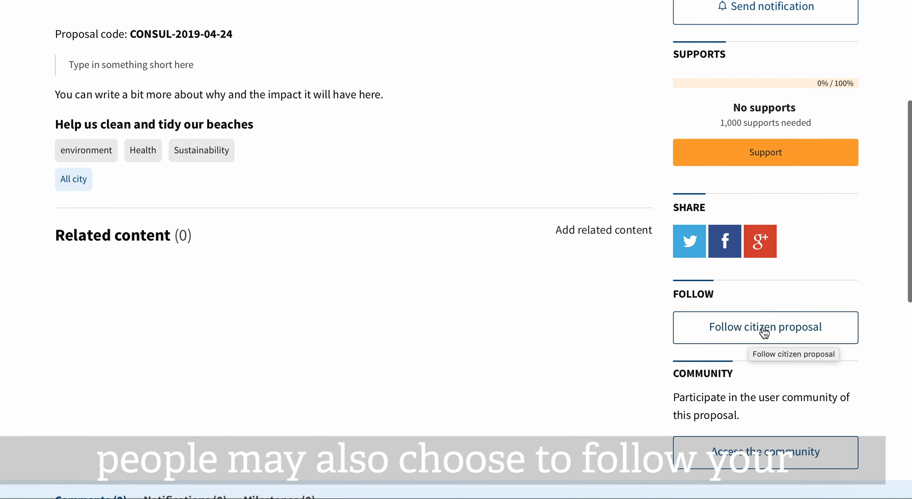
pyautogui.scroll(-3)
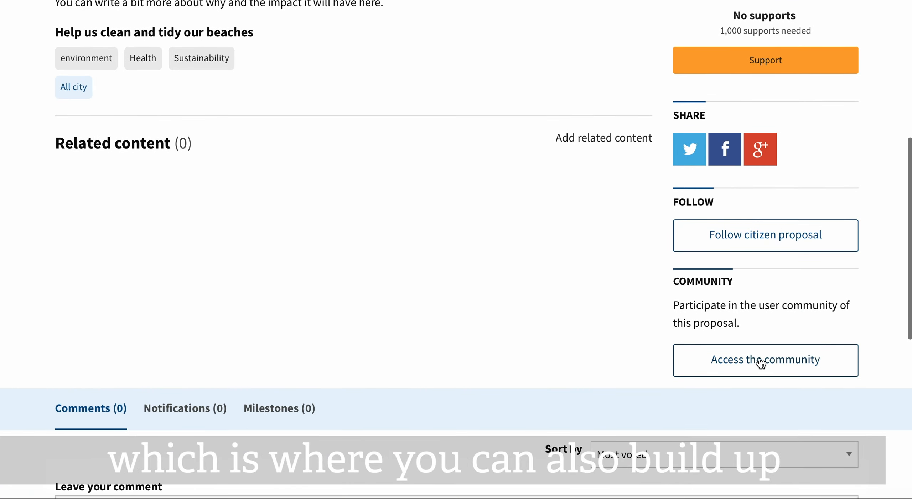
pyautogui.moveTo(436, 394)
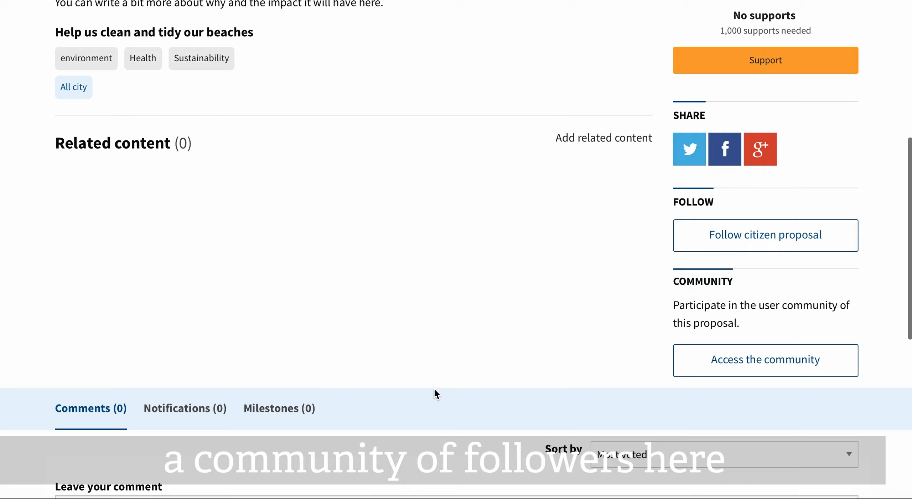
pyautogui.scroll(-3)
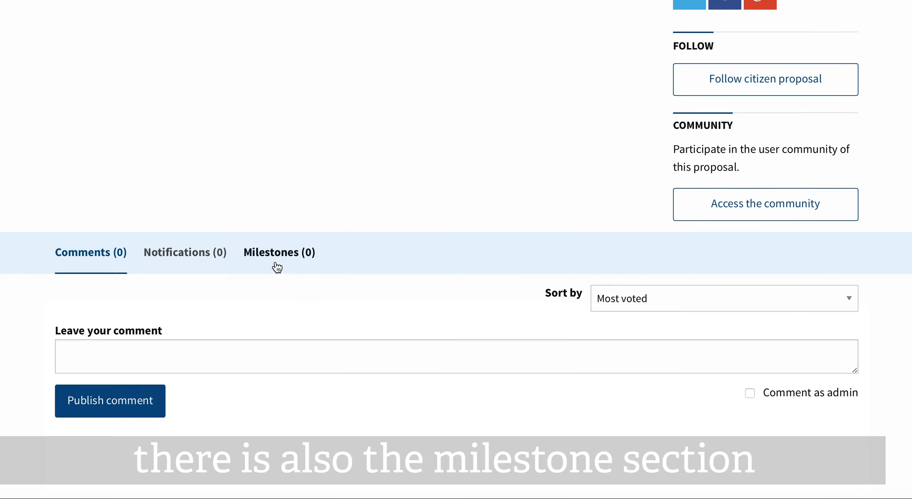
# View the empty Milestones (0) tab, then go back to the Proposals list
pyautogui.click(280, 252)
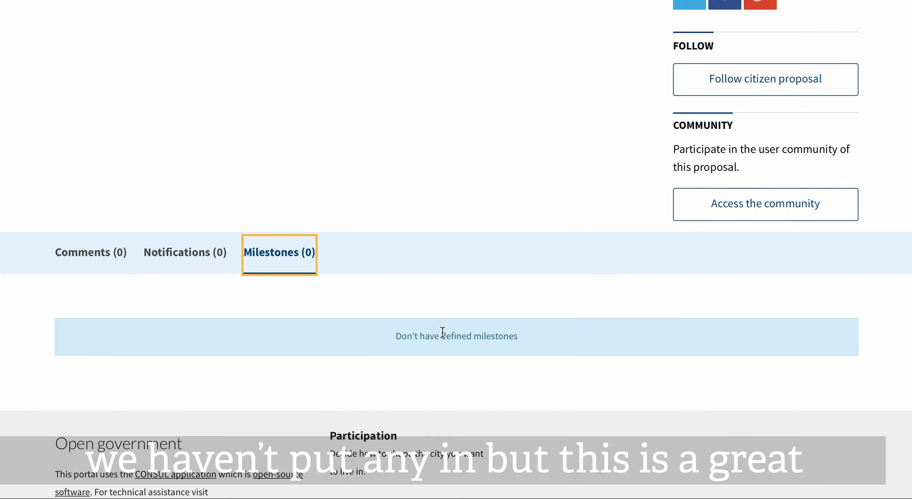
pyautogui.scroll(3)
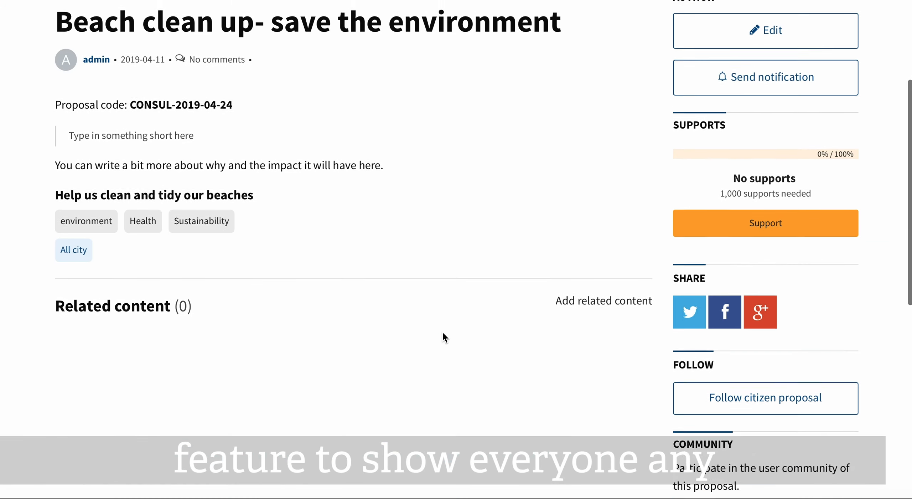
pyautogui.scroll(3)
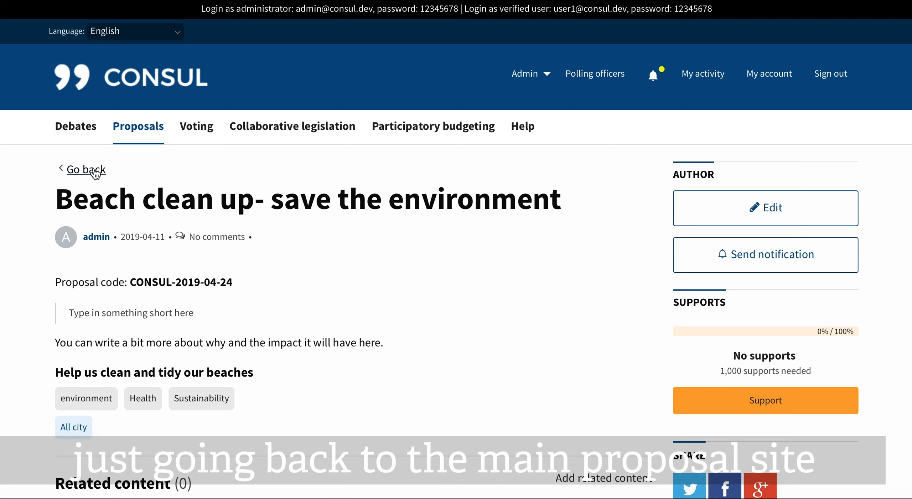
pyautogui.click(85, 169)
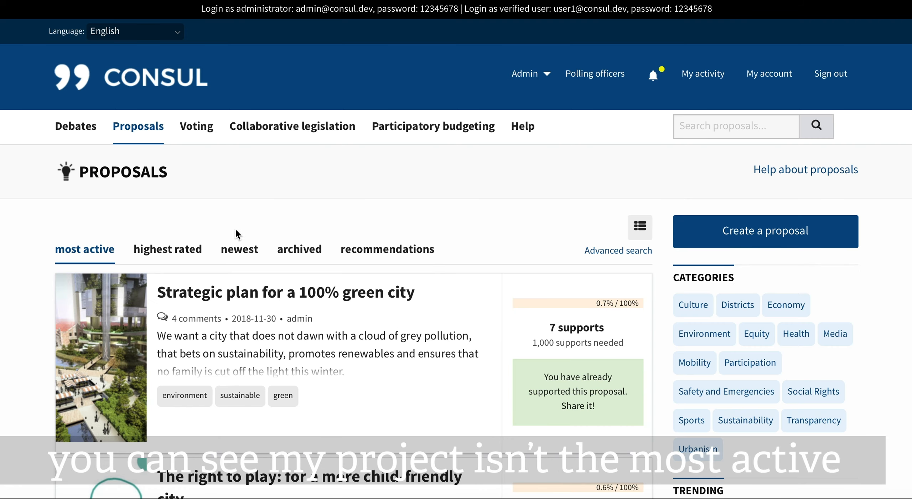
pyautogui.scroll(-3)
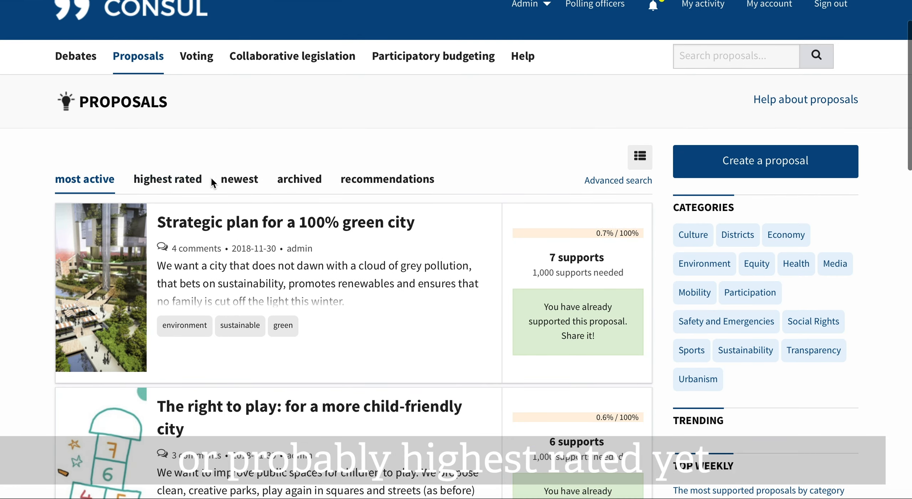